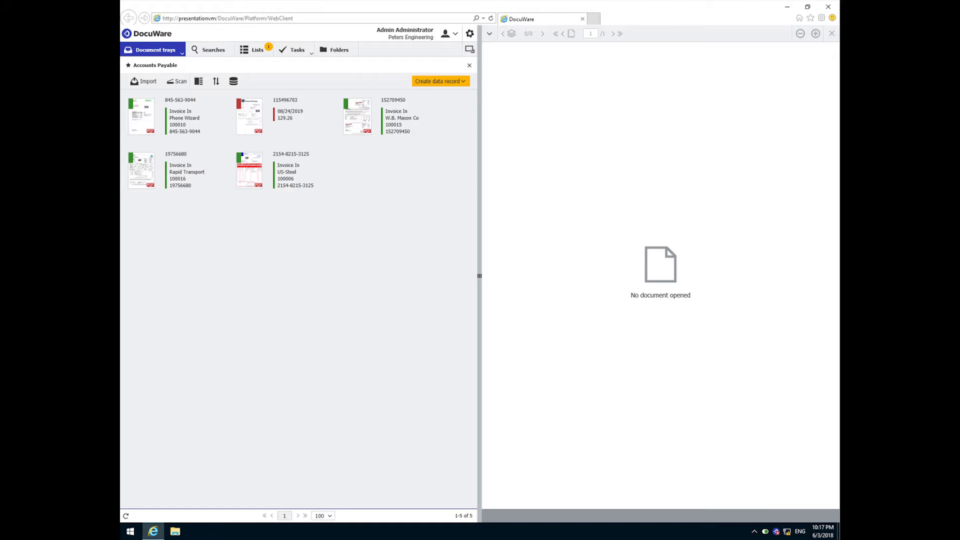
mouse_move(383, 209)
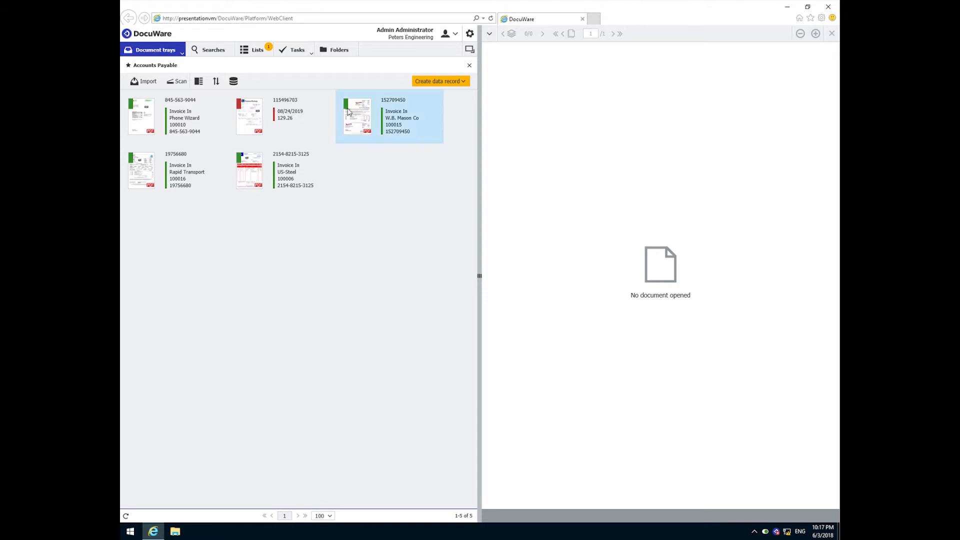
mouse_move(358, 116)
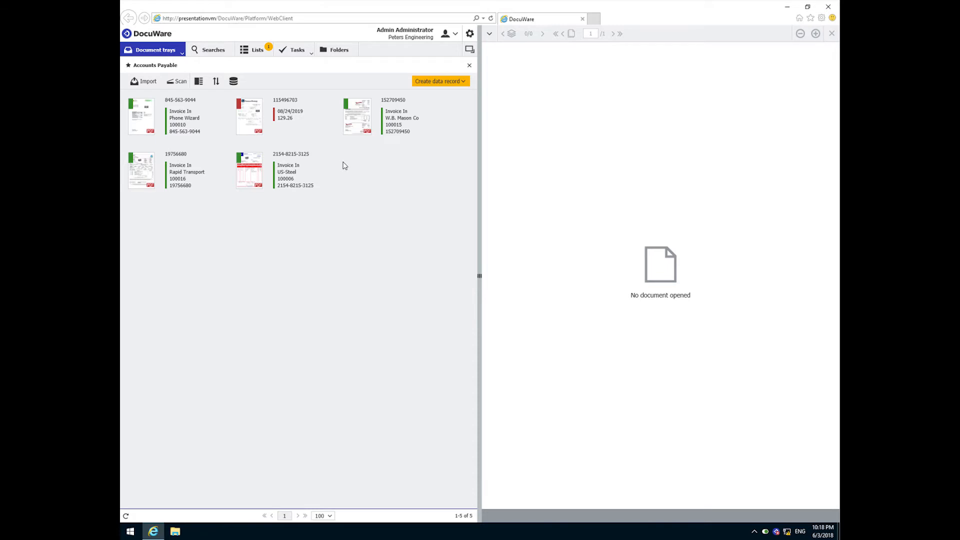
mouse_move(347, 170)
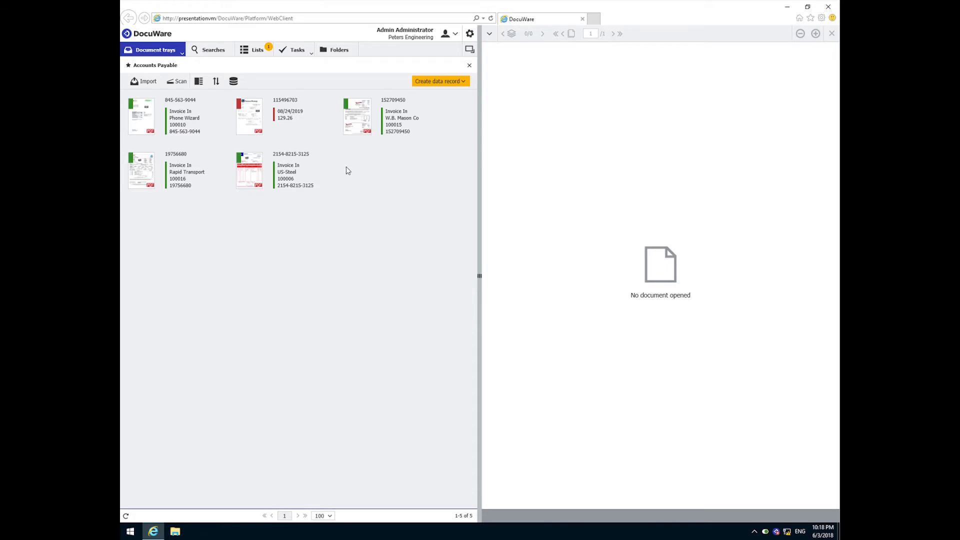
Open the W.B. Mason invoice 152709450 from the Accounts Payable tray in the viewer
click(357, 116)
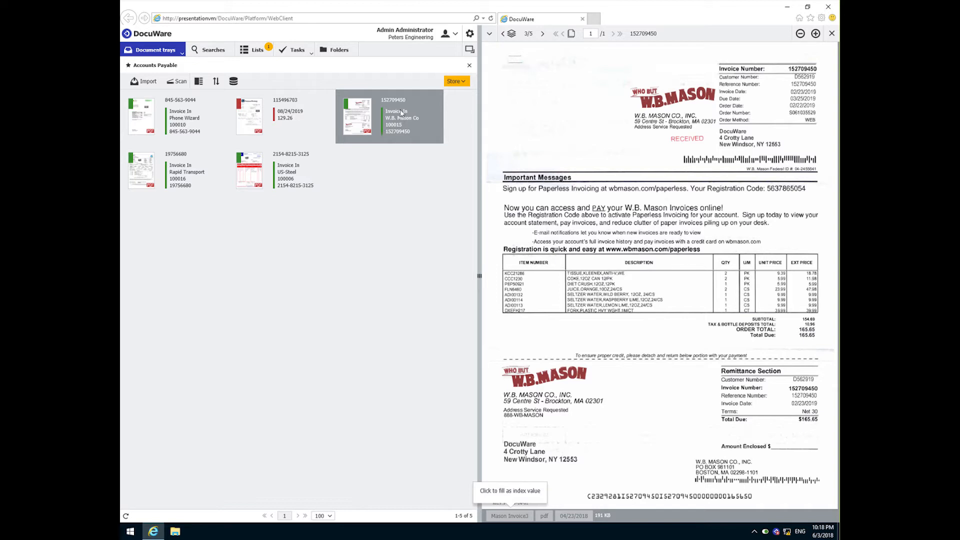
Store the W.B. Mason invoice via the Accounting - Accounts Payable form and open its Book and Pay task
click(456, 81)
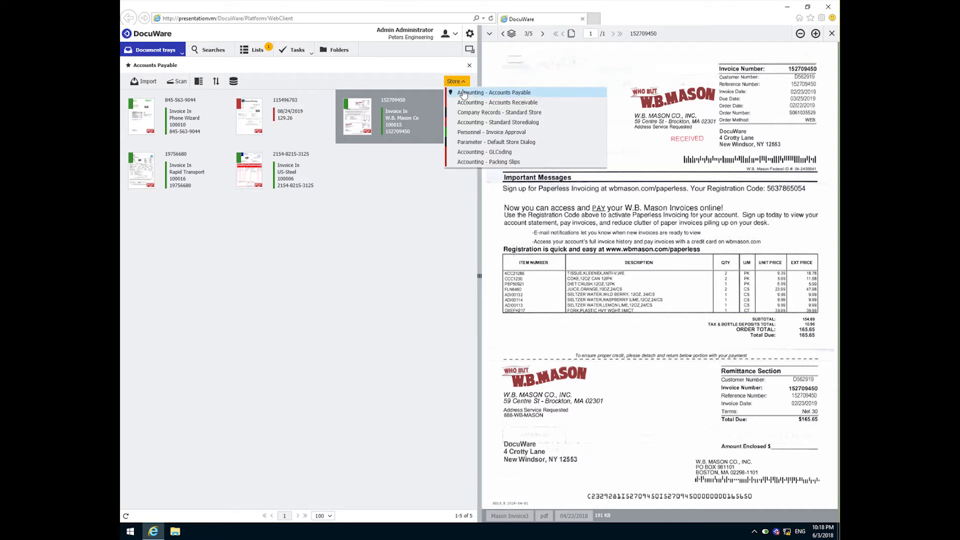
click(502, 92)
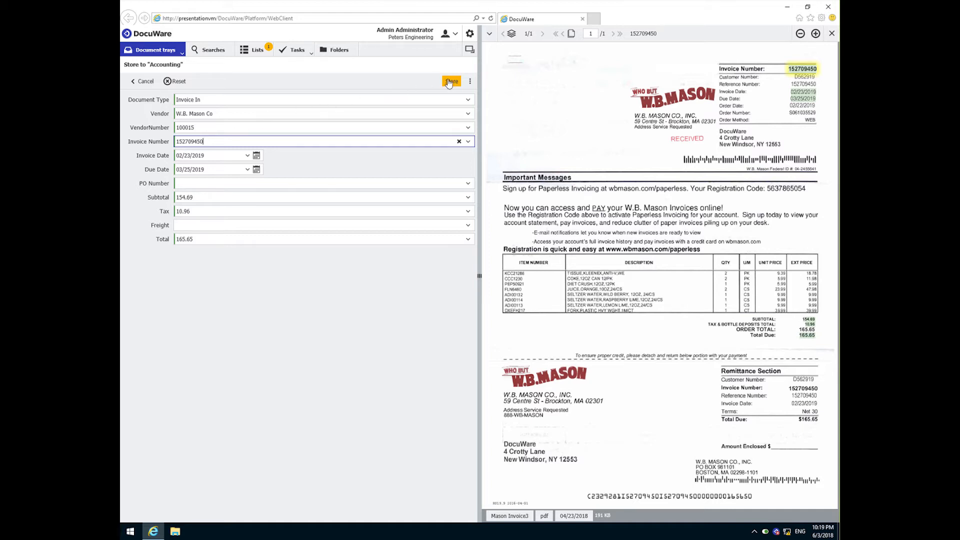
click(451, 81)
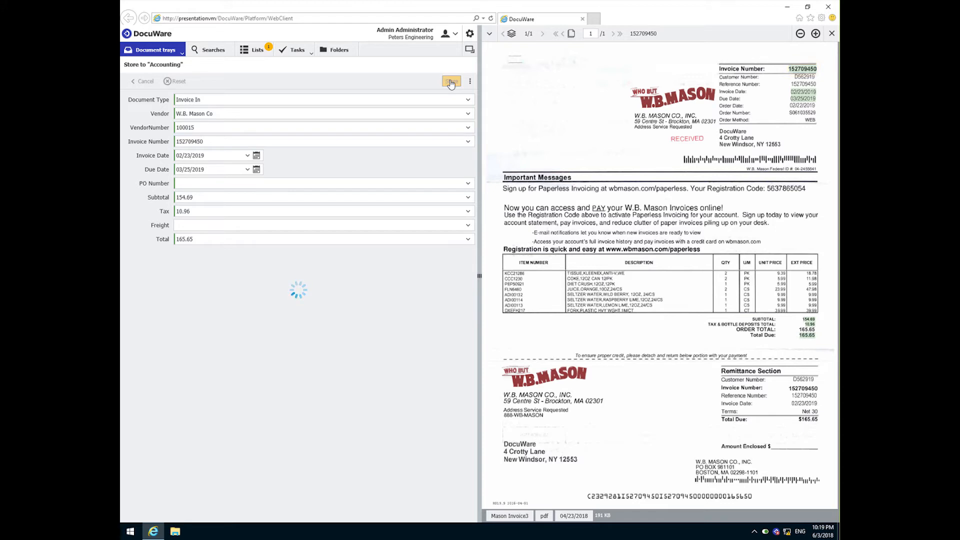
click(451, 81)
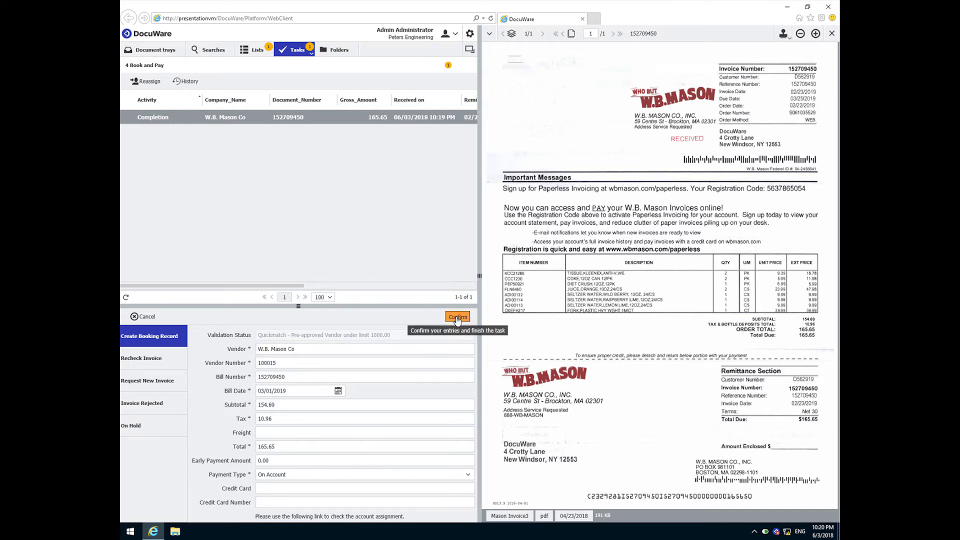
Confirm the W.B. Mason booking record and check it in the Booking Records list
click(457, 317)
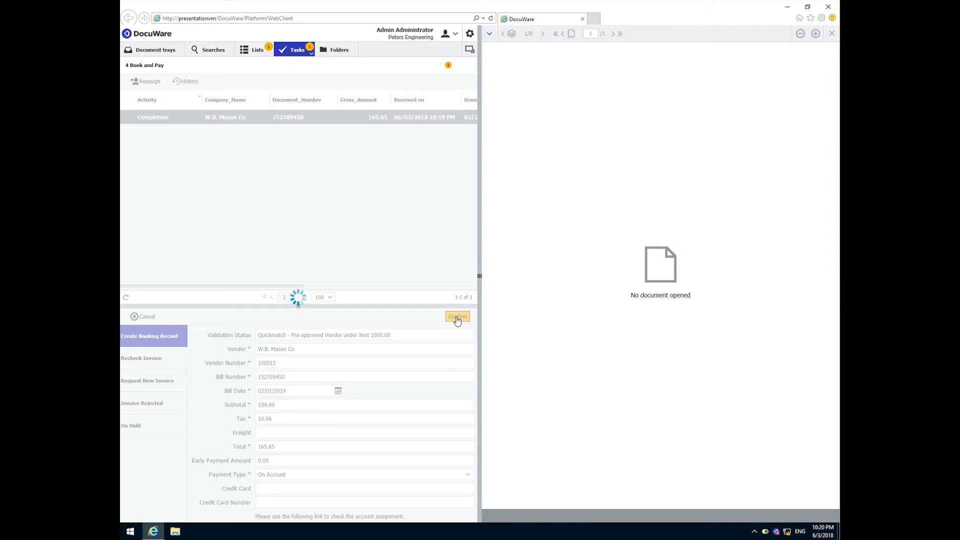
click(457, 317)
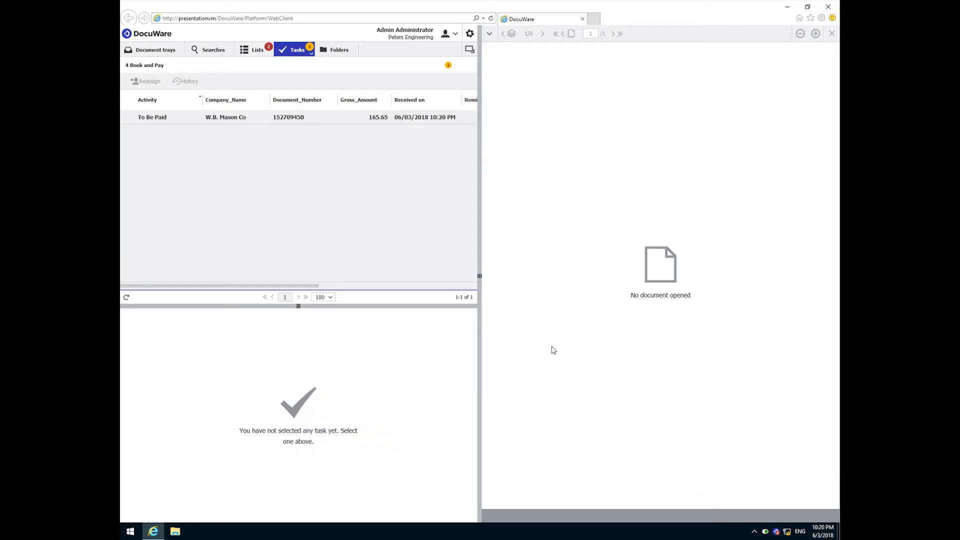
mouse_move(268, 62)
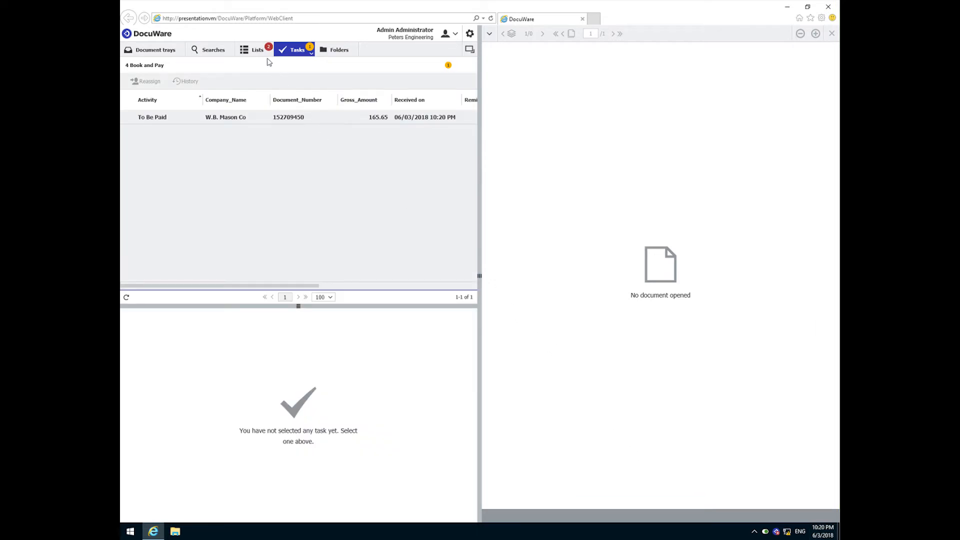
click(255, 50)
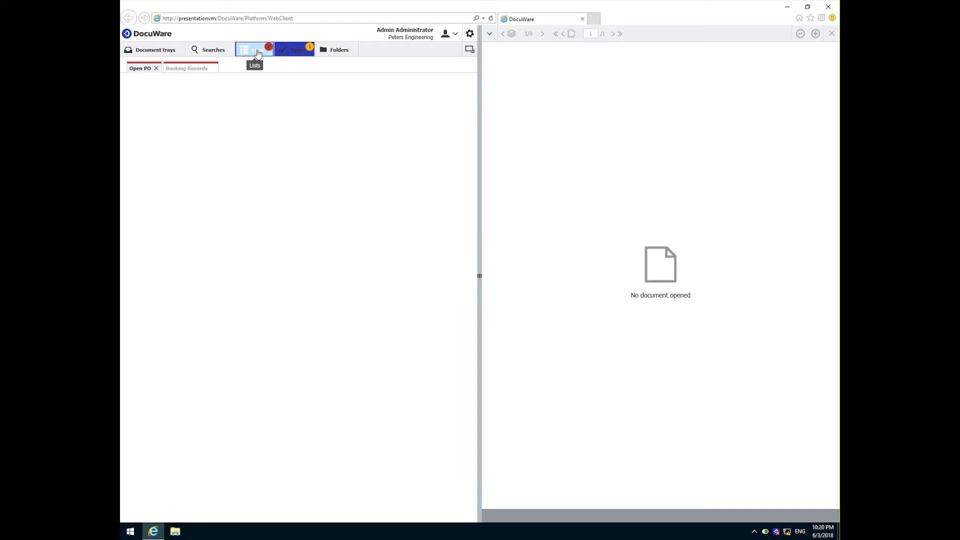
click(187, 68)
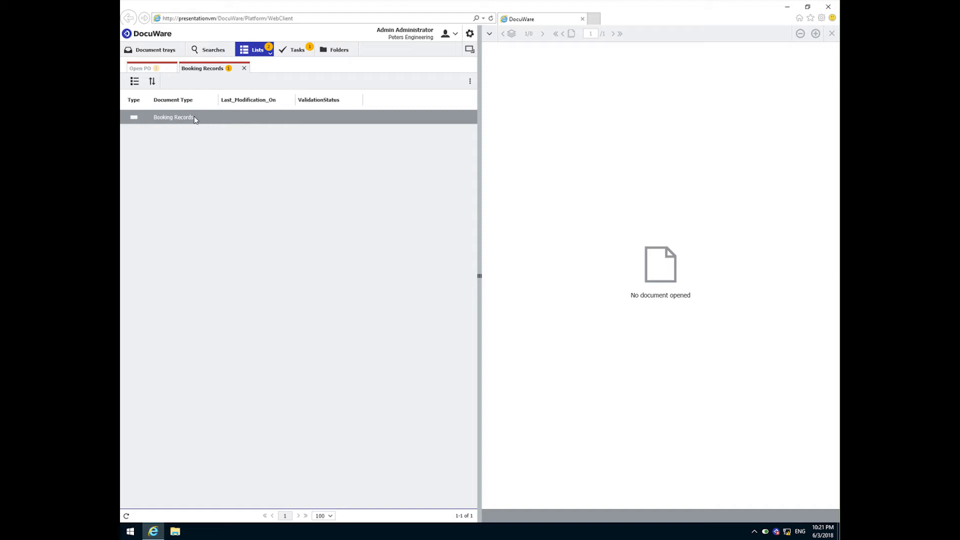
Complete the W.B. Mason To Be Paid task with its Date Paid confirmed
click(297, 50)
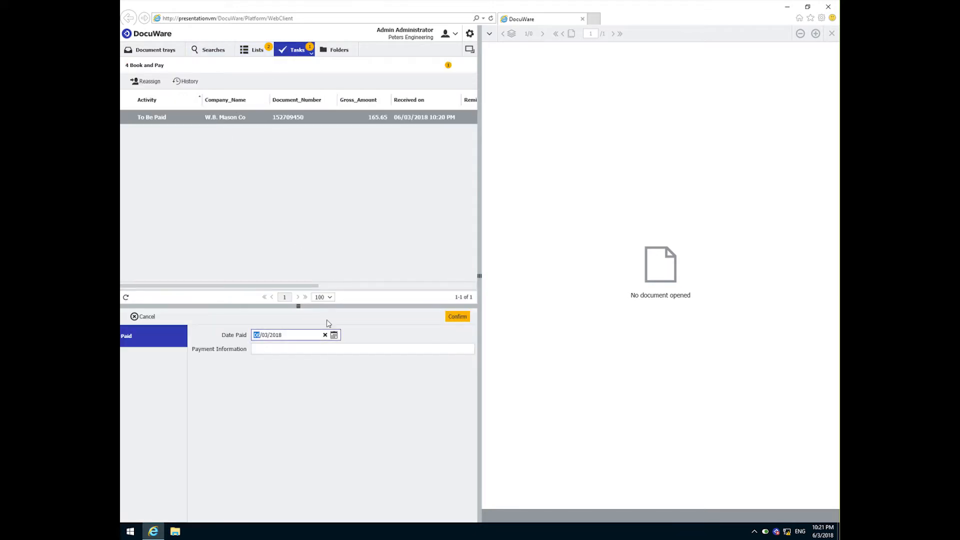
click(362, 348)
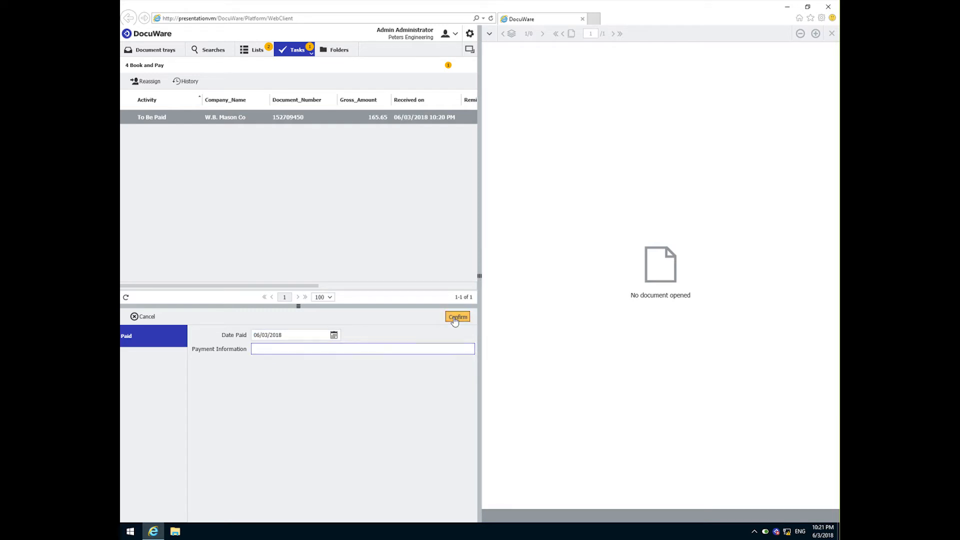
click(457, 317)
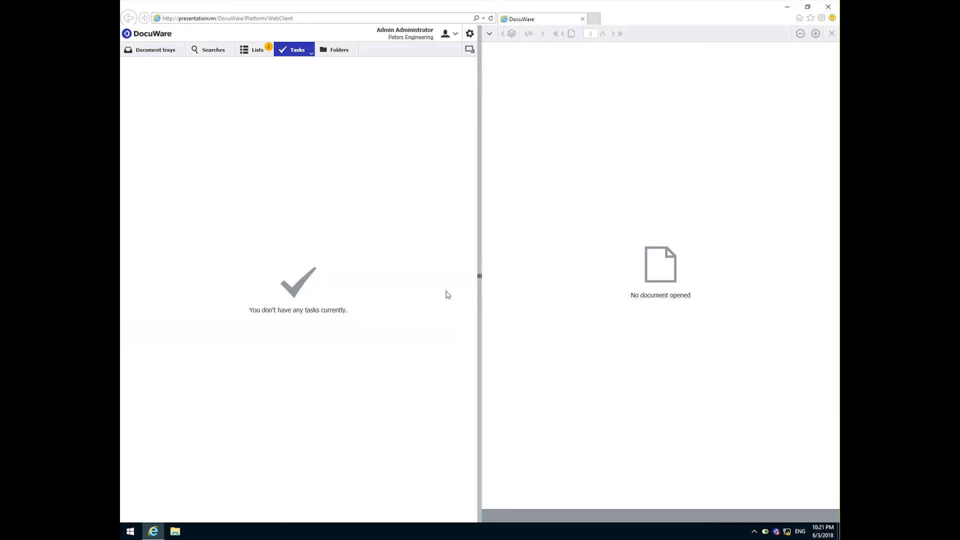
mouse_move(155, 51)
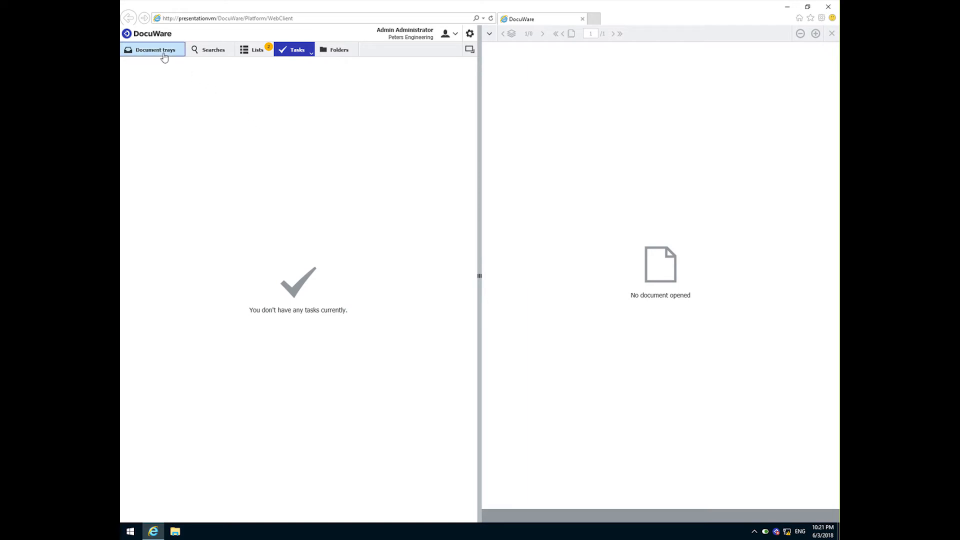
click(155, 50)
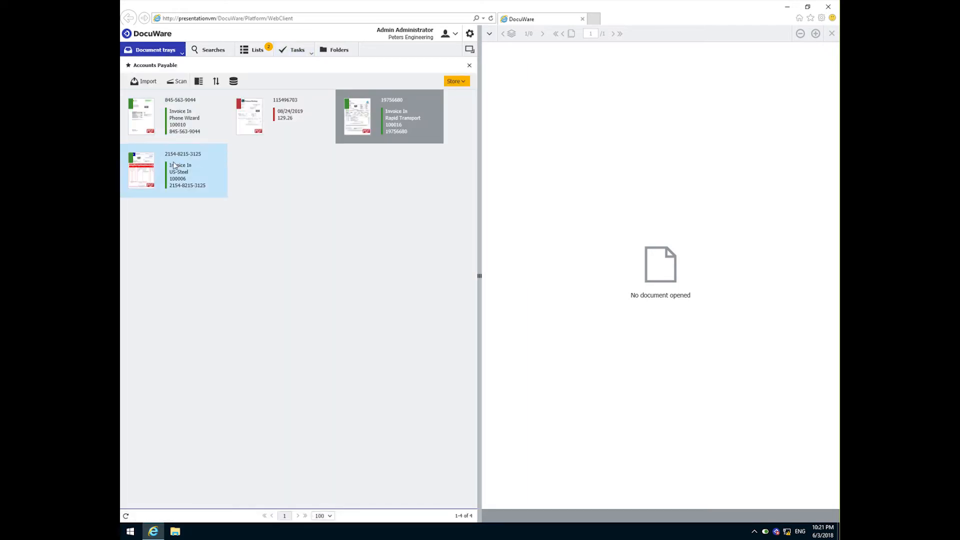
double_click(141, 170)
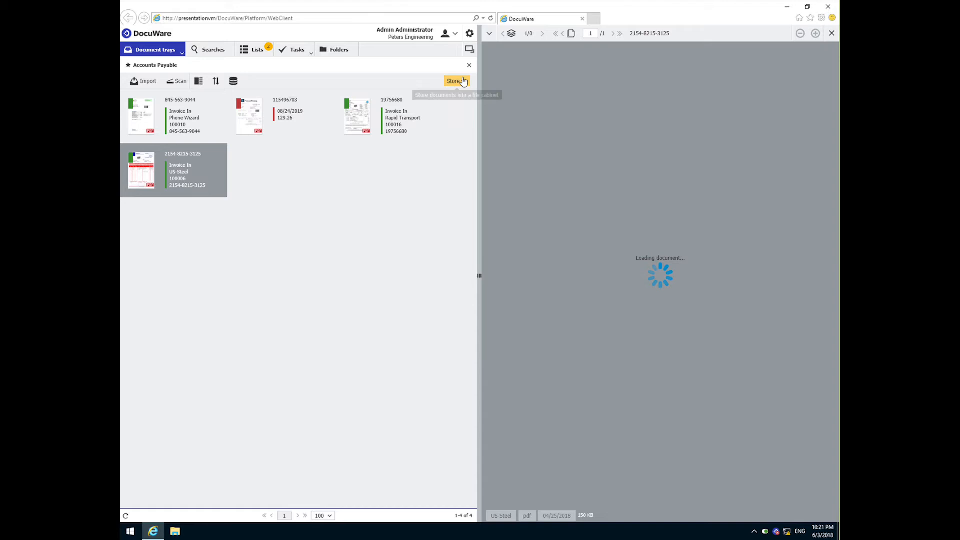
click(453, 81)
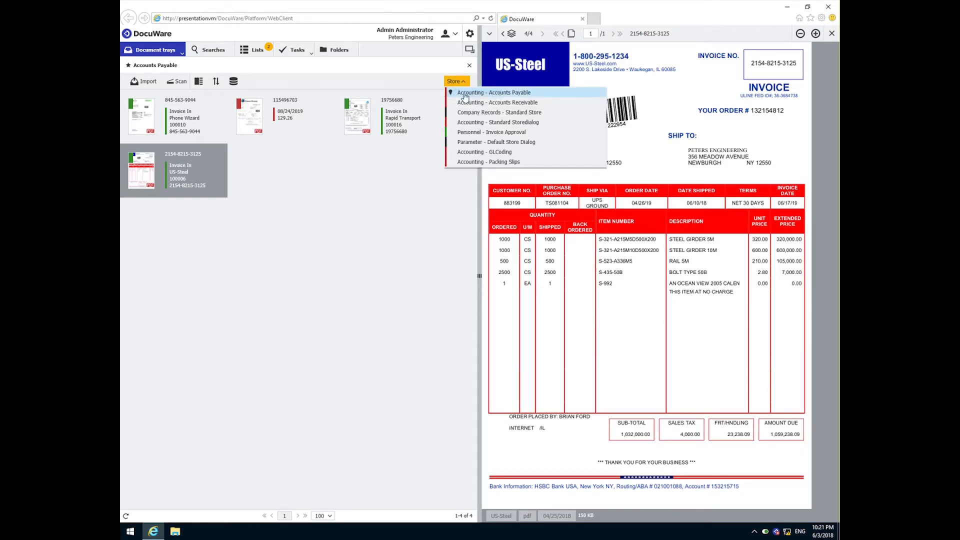
click(498, 92)
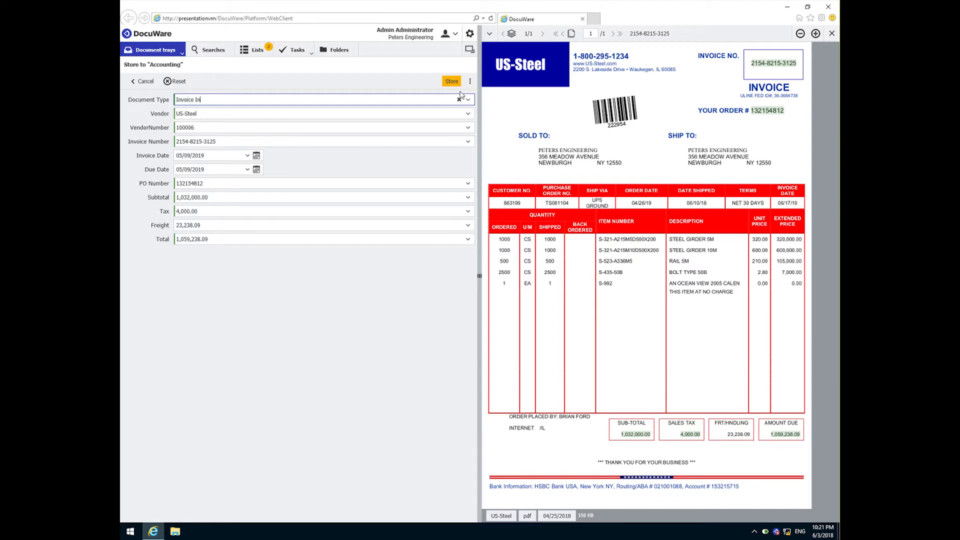
mouse_move(451, 81)
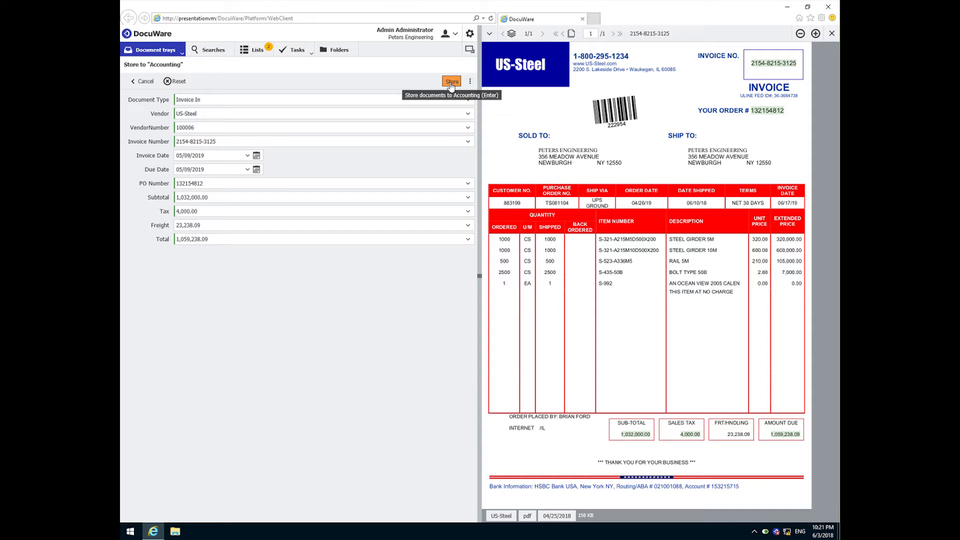
click(451, 81)
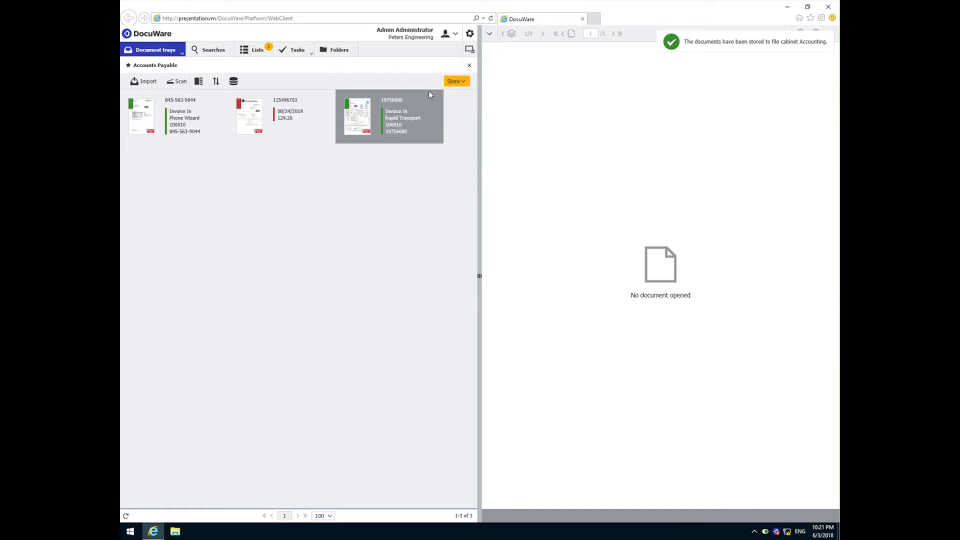
mouse_move(805, 385)
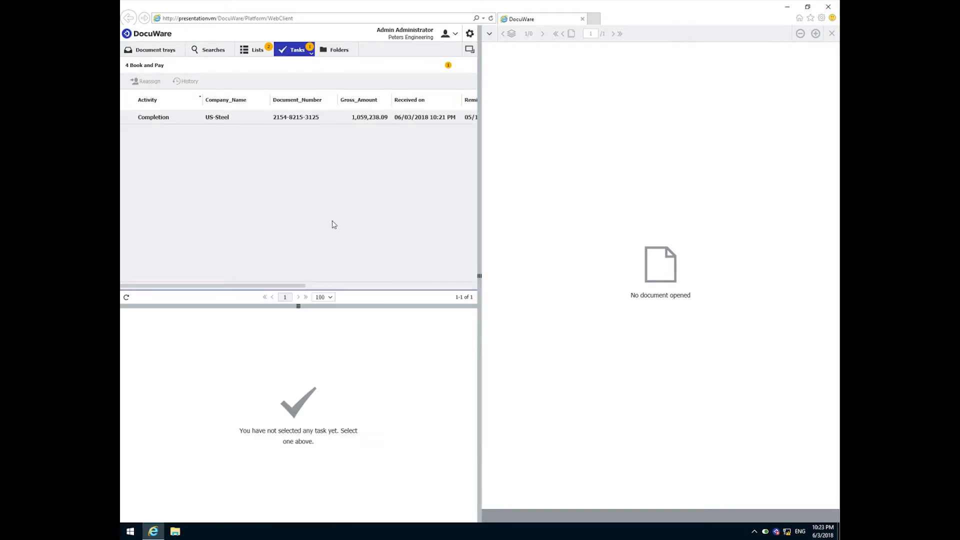
mouse_move(248, 162)
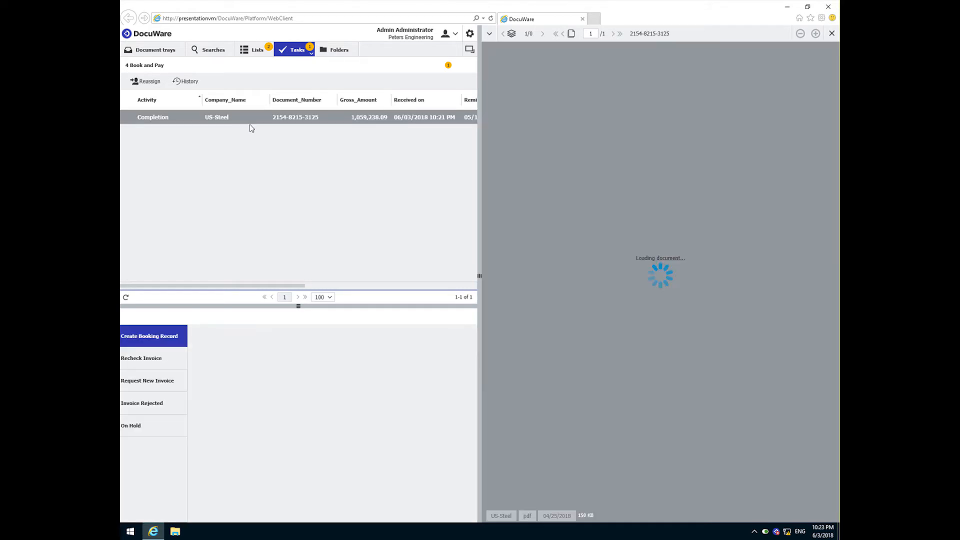
Review the US-Steel task's 3-way-match documents, including its purchase order
right_click(245, 117)
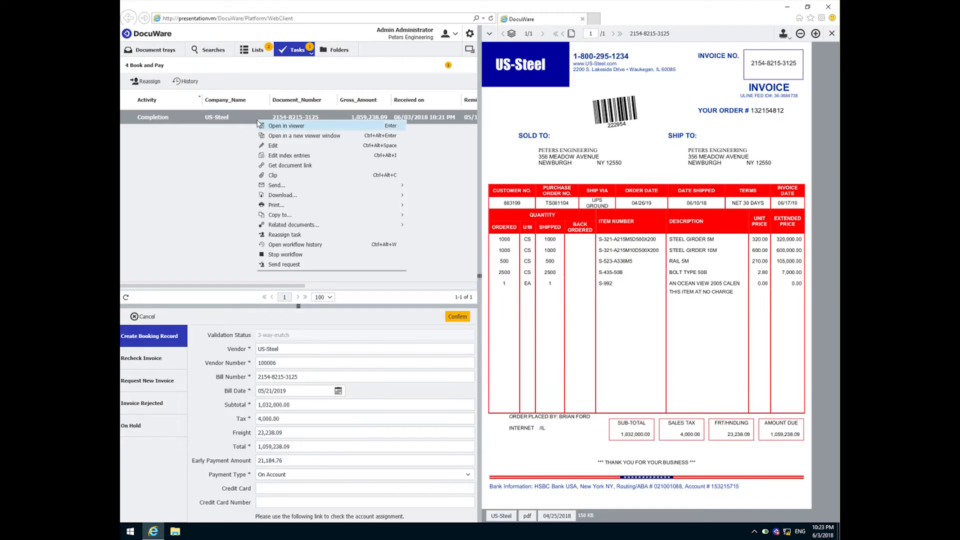
mouse_move(293, 225)
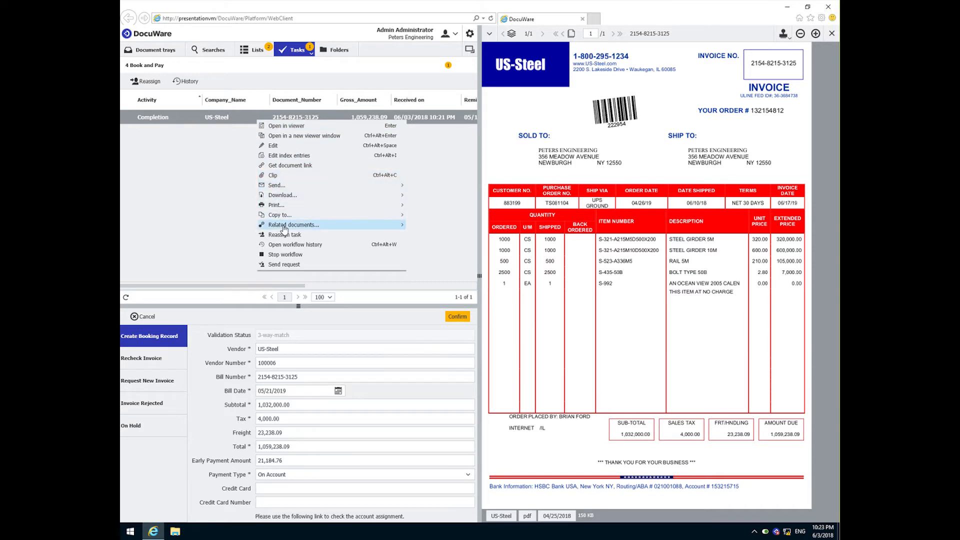
mouse_move(294, 225)
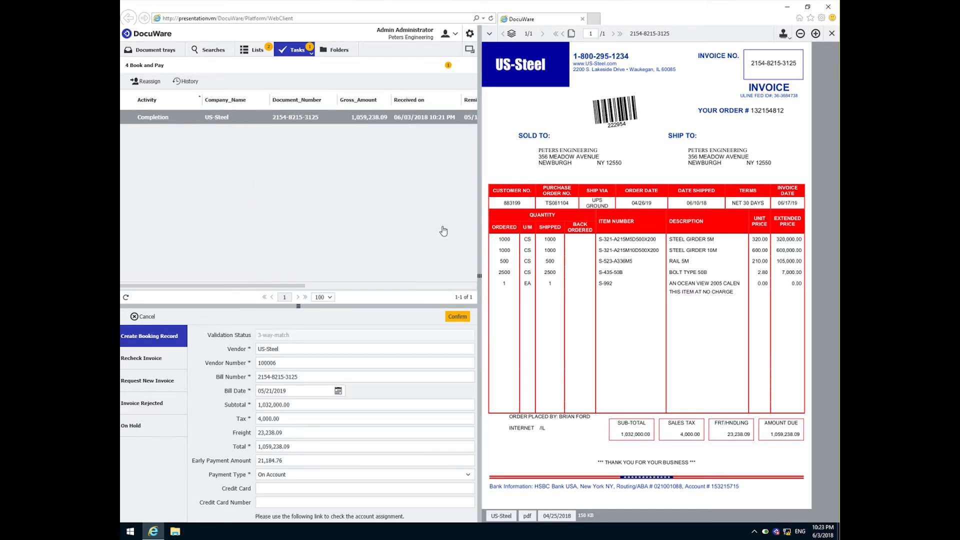
click(273, 335)
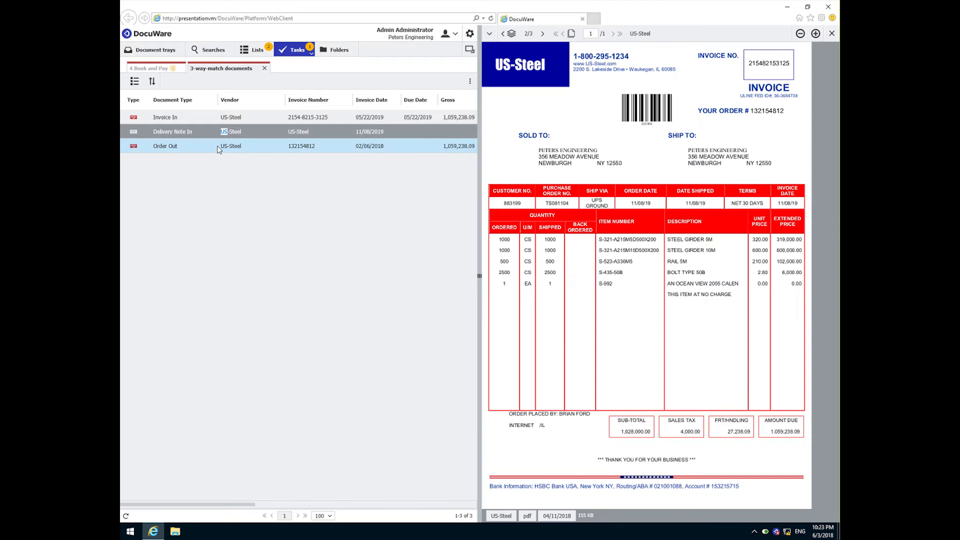
click(165, 146)
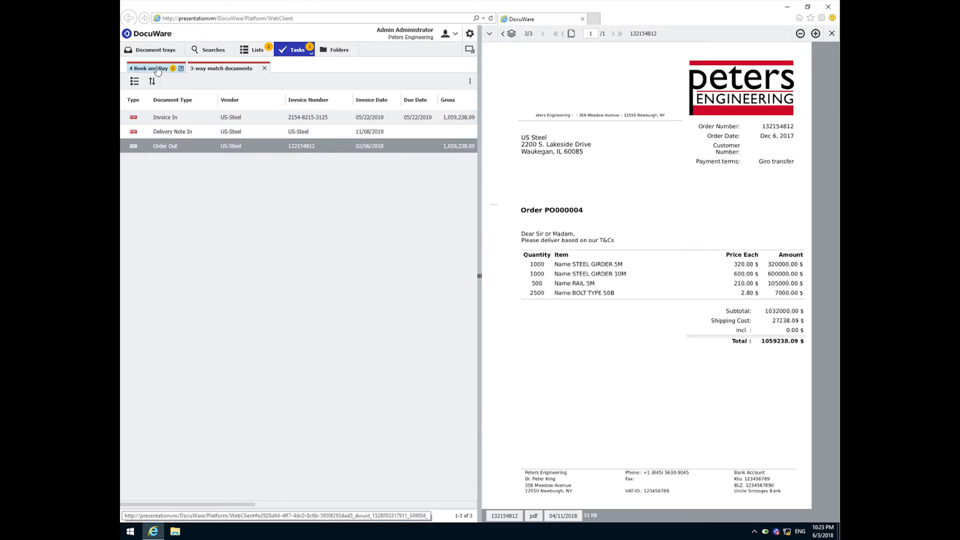
click(148, 68)
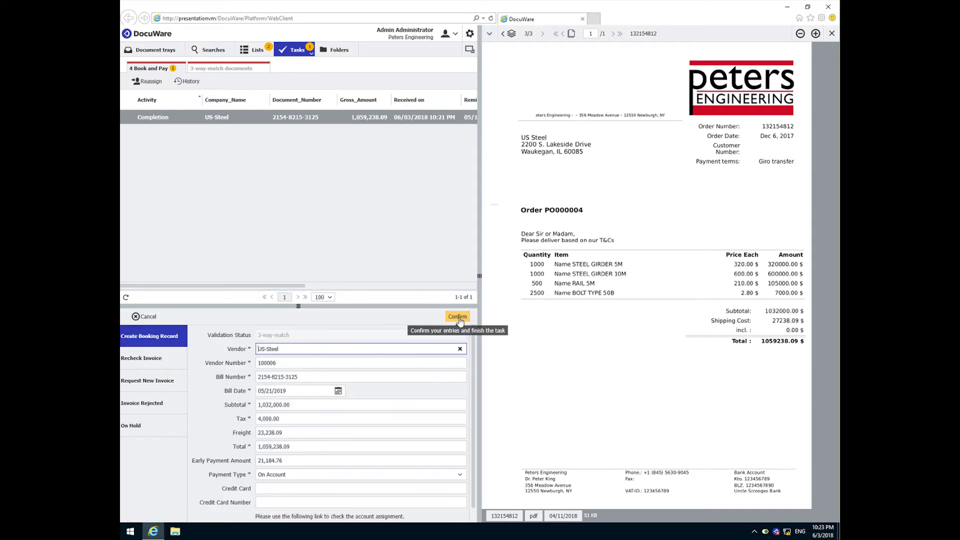
Confirm the US-Steel booking and its 06/03/2018 payment date, finishing both tasks
click(458, 317)
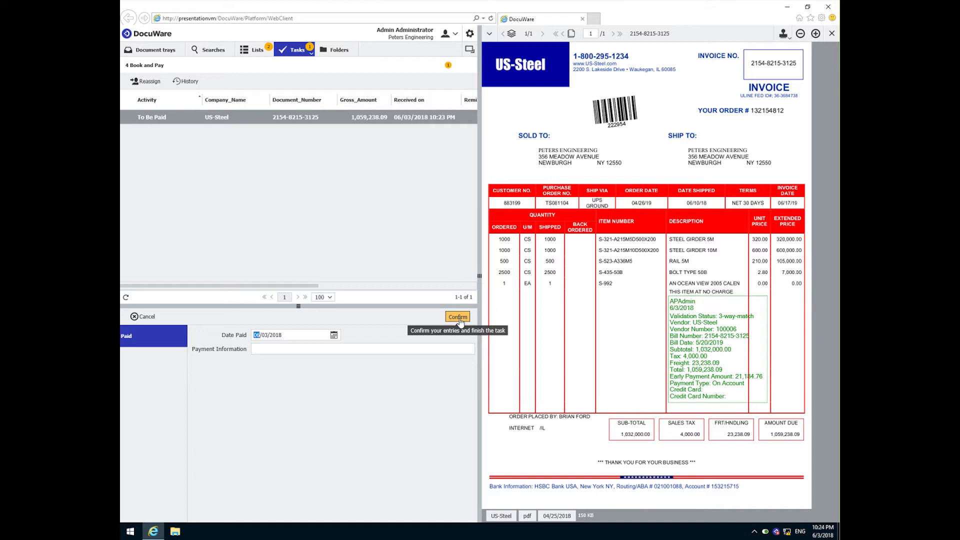
click(457, 317)
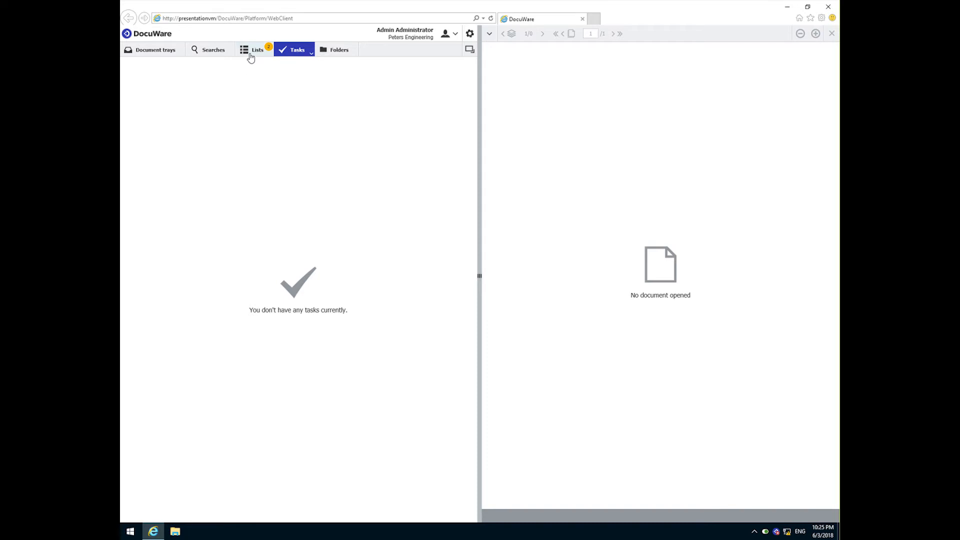
View the Booking Records export with US-Steel lines, then return to the document trays
click(257, 50)
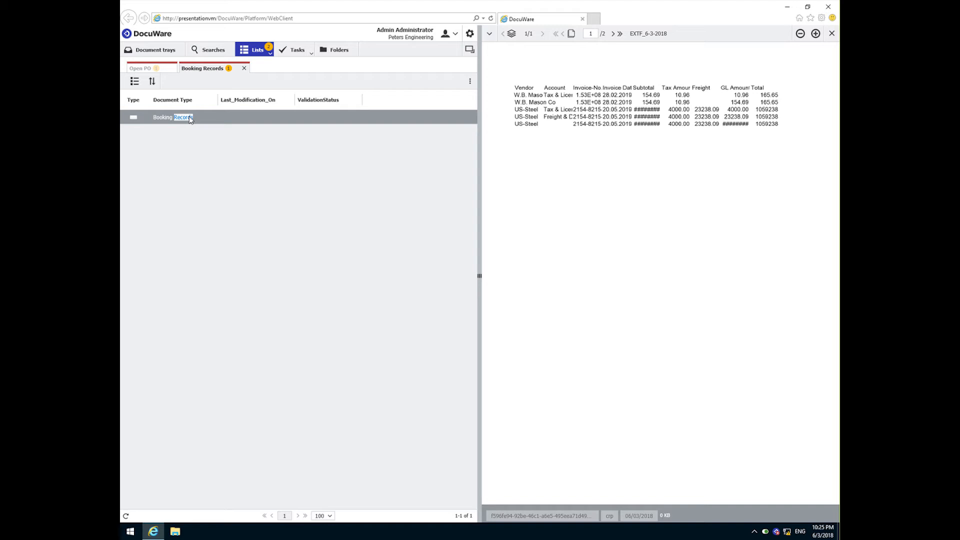
mouse_move(180, 105)
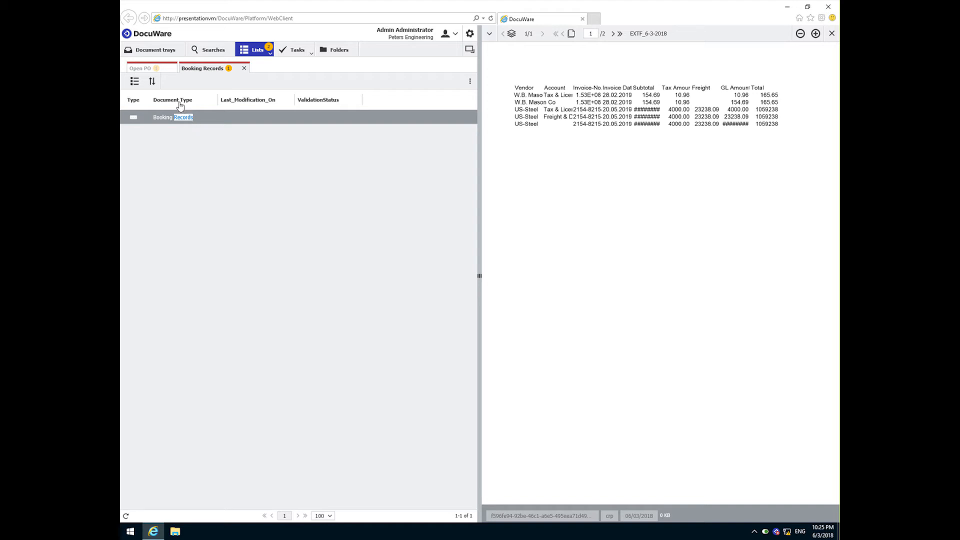
mouse_move(155, 50)
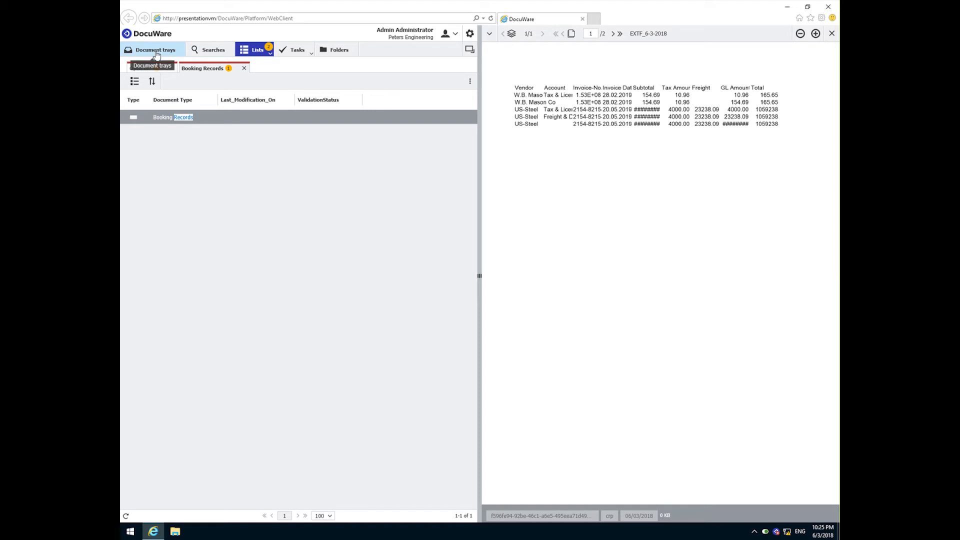
click(155, 50)
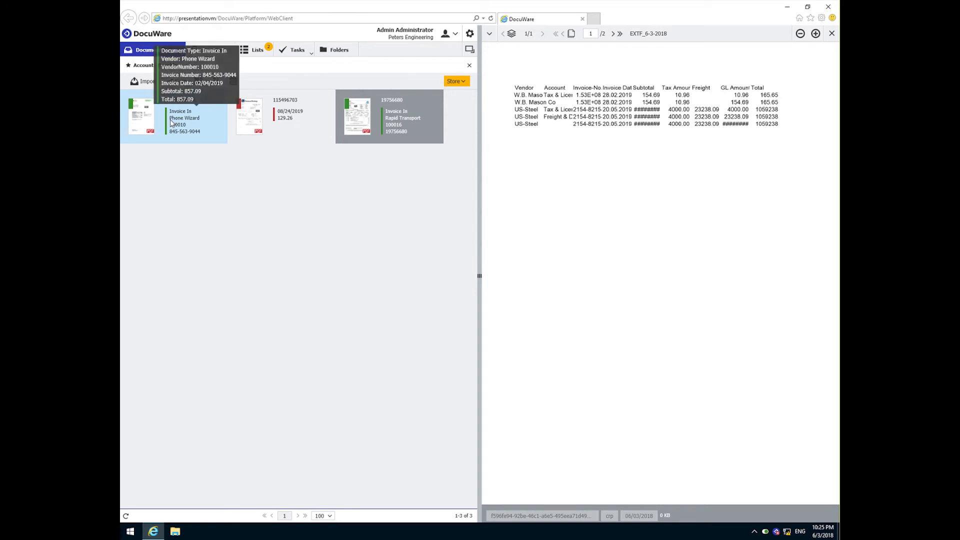
click(141, 115)
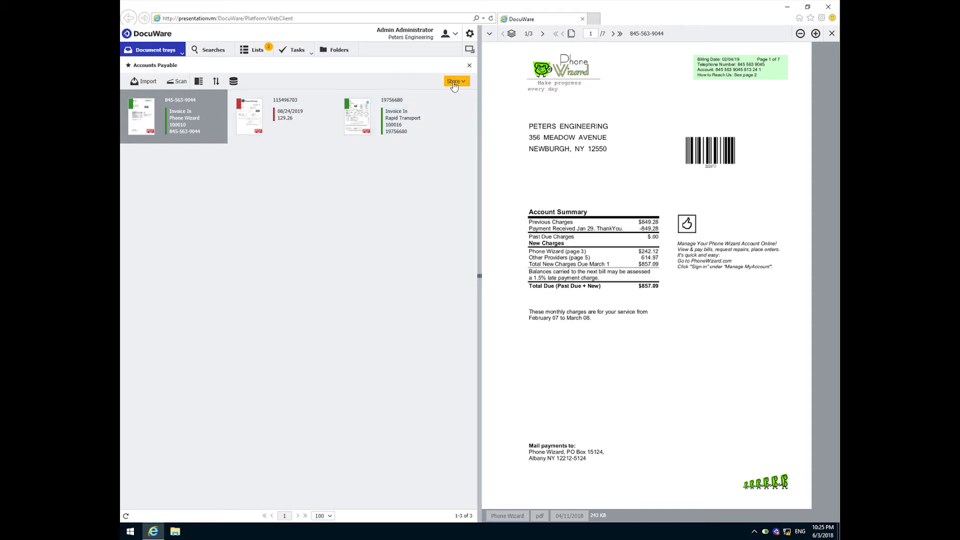
click(453, 81)
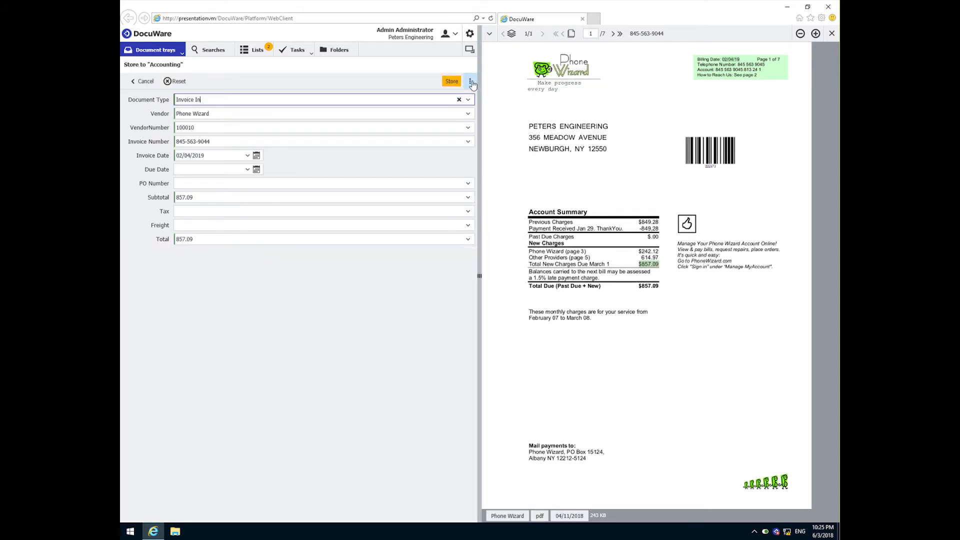
mouse_move(451, 81)
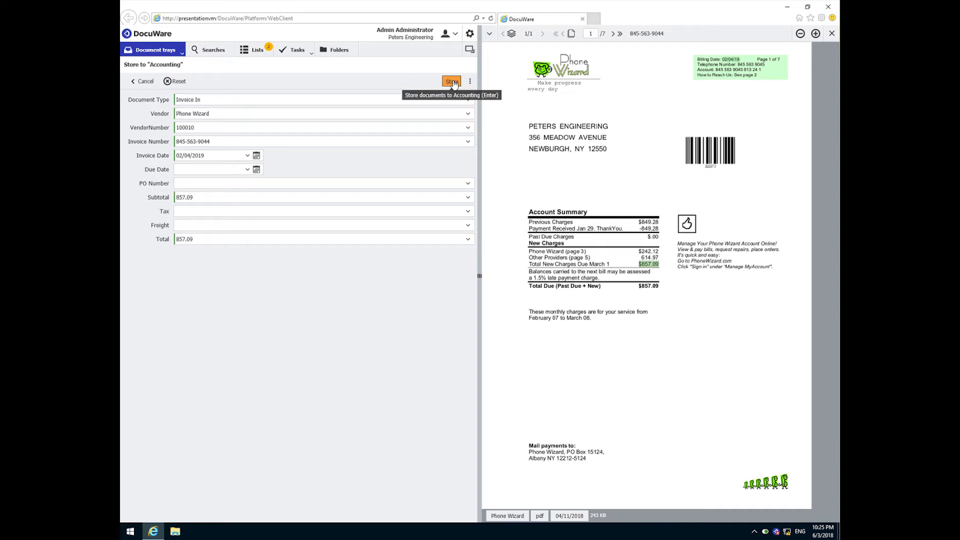
click(452, 81)
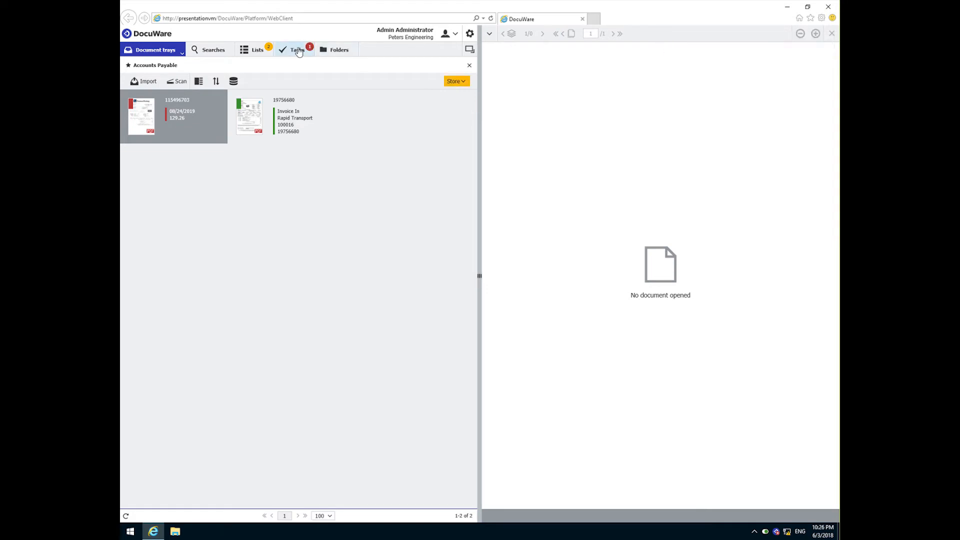
Confirm the Phone Wizard Check Details task with Packing Slip Number 'Not applicable'
click(297, 50)
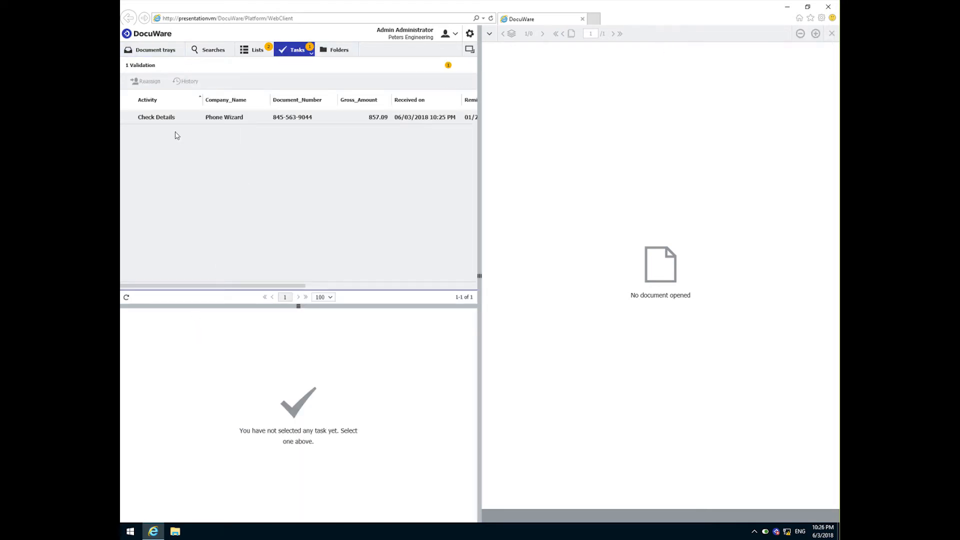
click(156, 117)
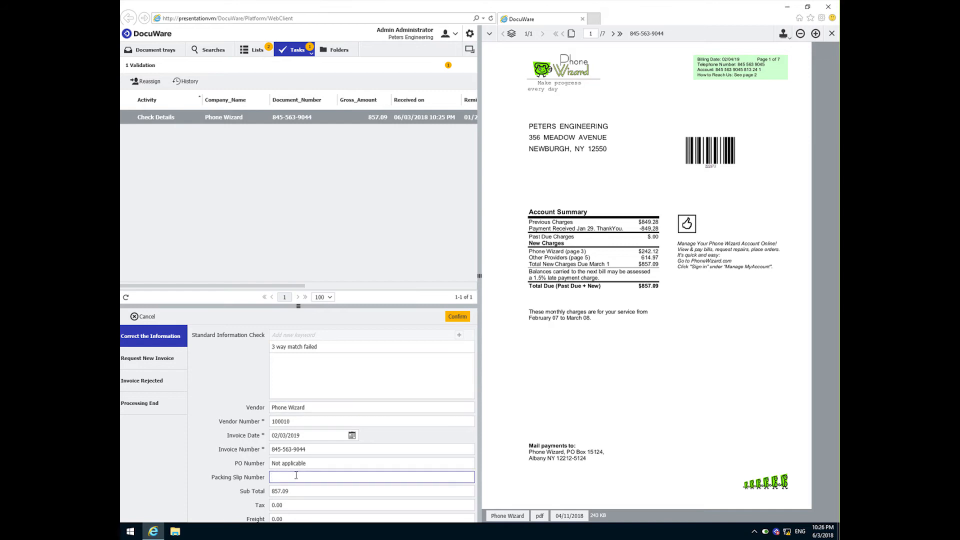
text(Nop)
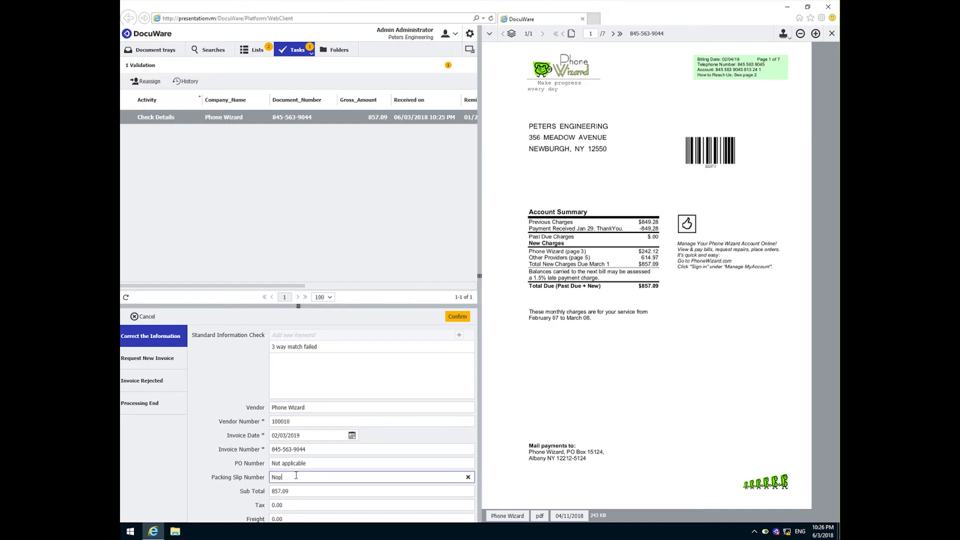
text(Not applicable)
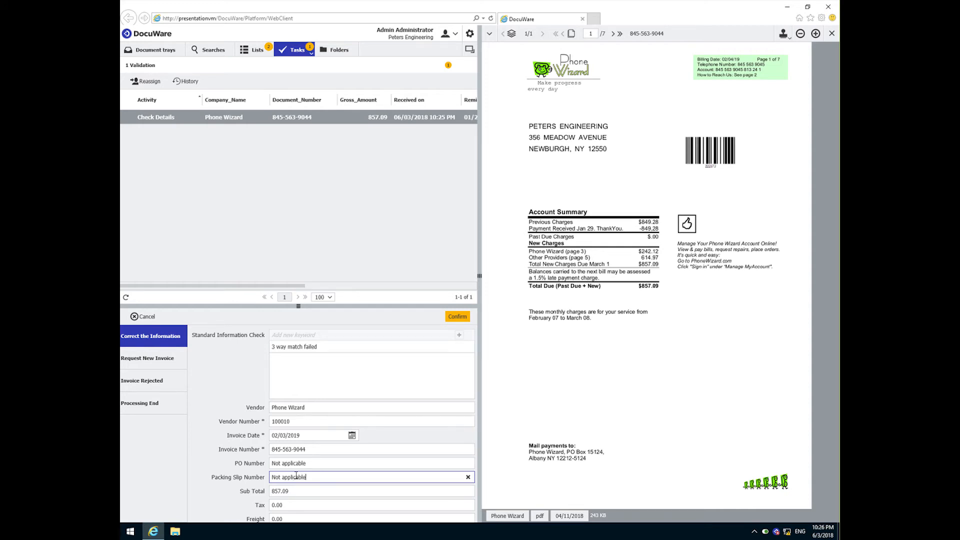
mouse_move(457, 317)
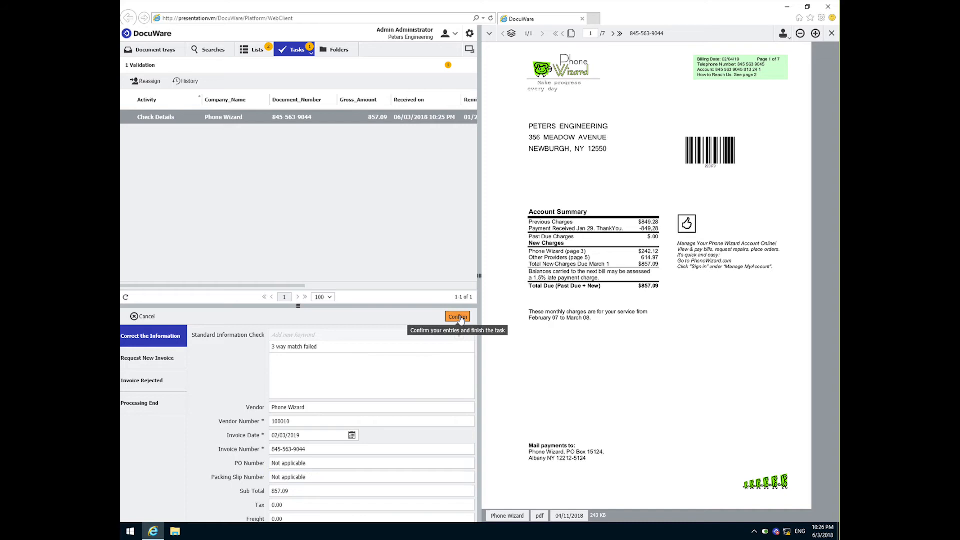
click(457, 317)
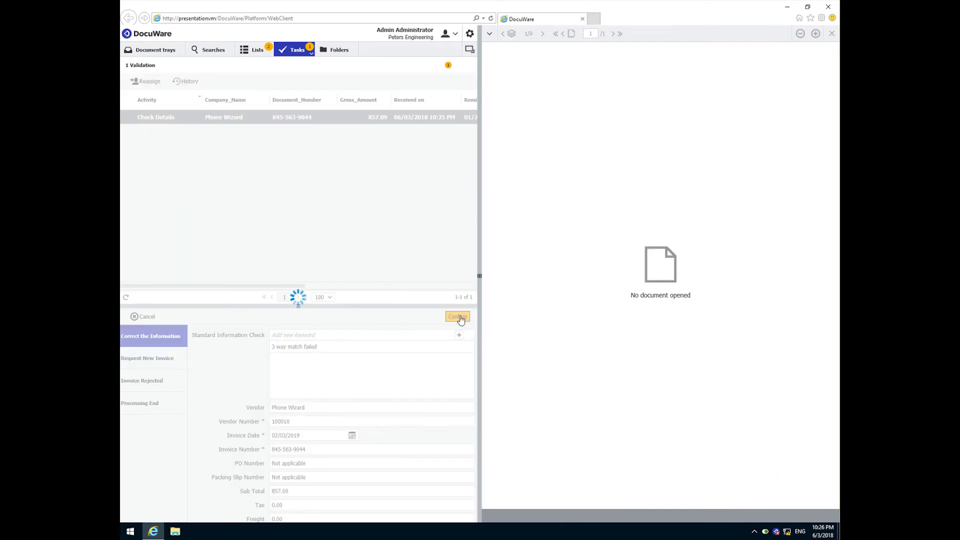
click(457, 317)
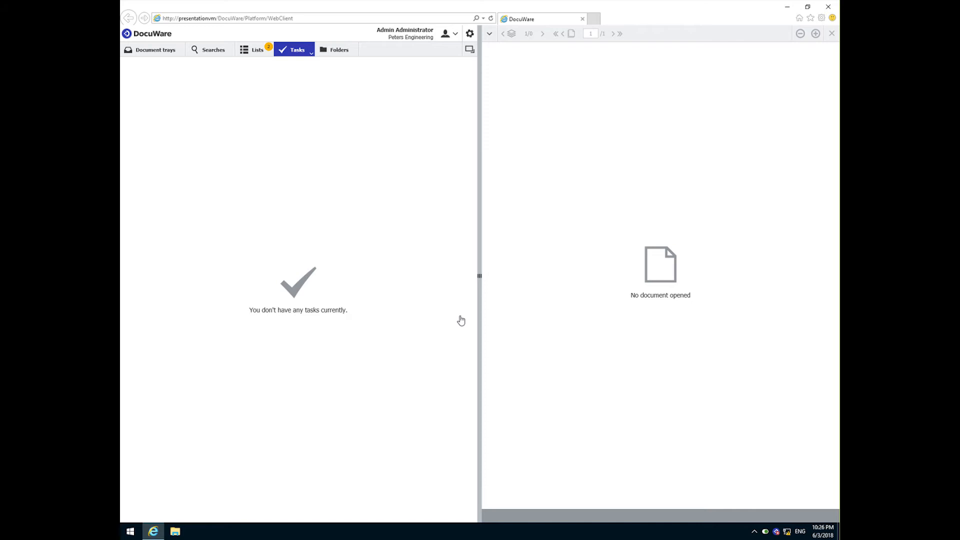
Refresh the tasks and open the Phone Wizard Assign Invoice task's cost-center form
click(297, 50)
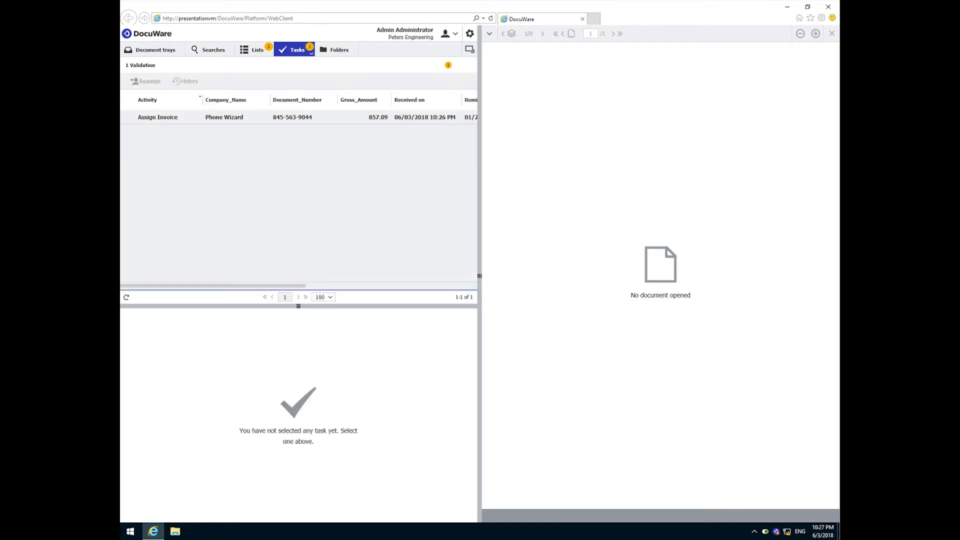
click(157, 117)
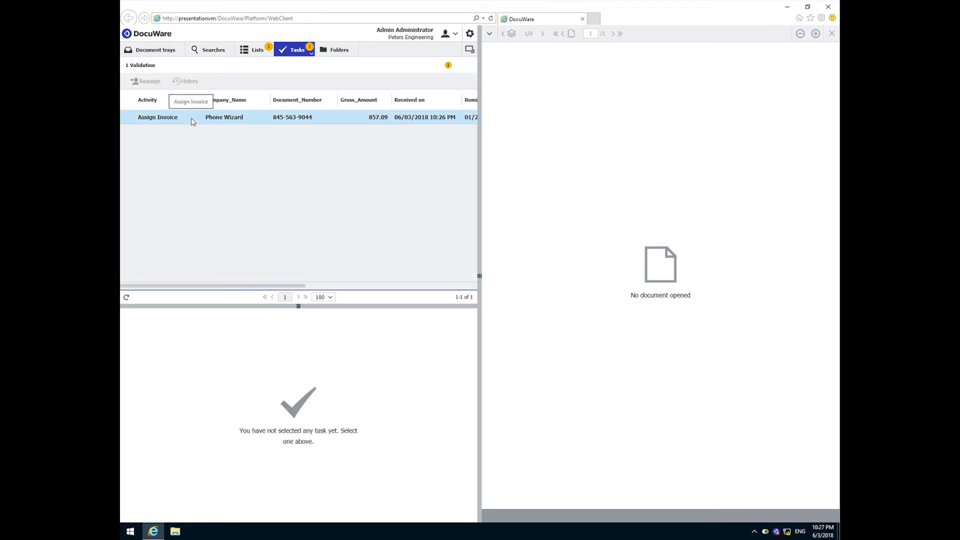
click(157, 117)
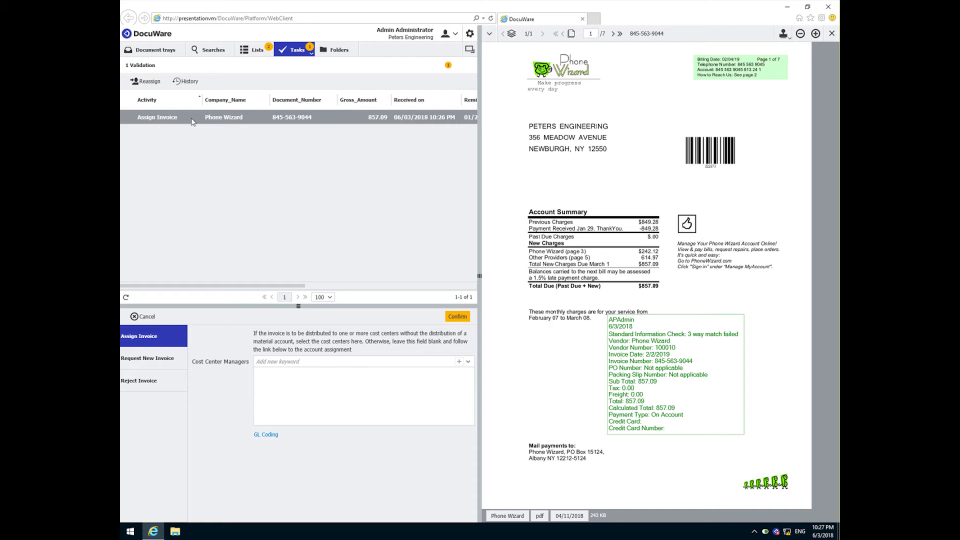
mouse_move(206, 283)
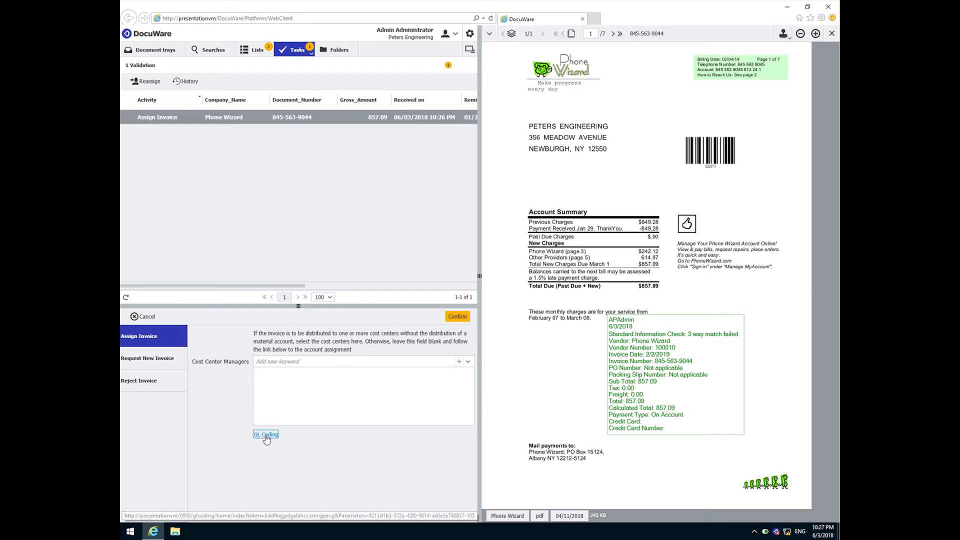
Code the first GL line to Telephone, cost center 10001, General Administration responsible
click(265, 435)
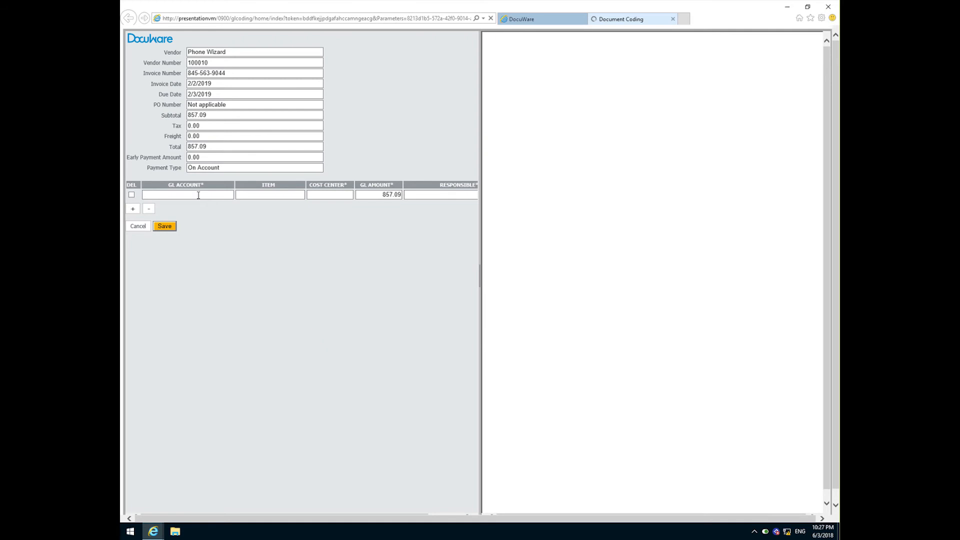
click(188, 194)
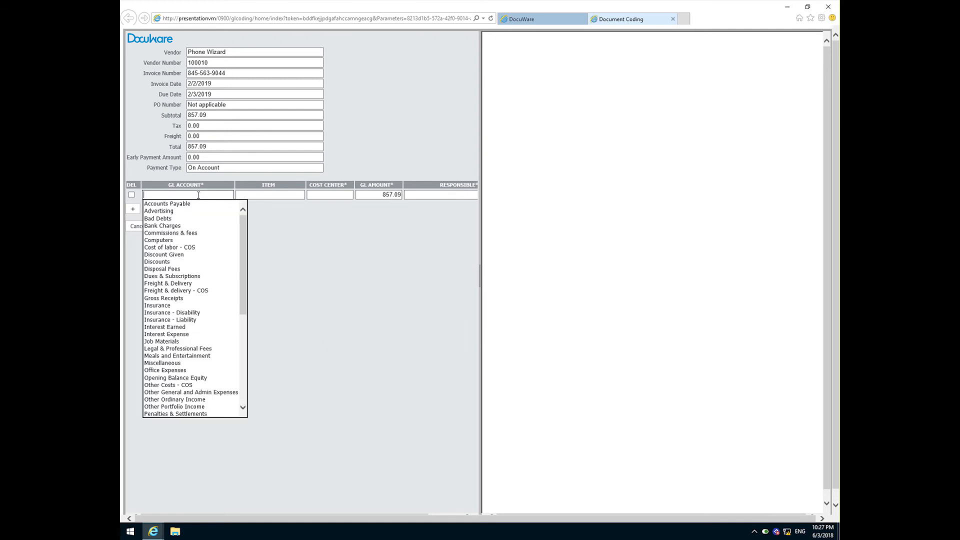
text(tle)
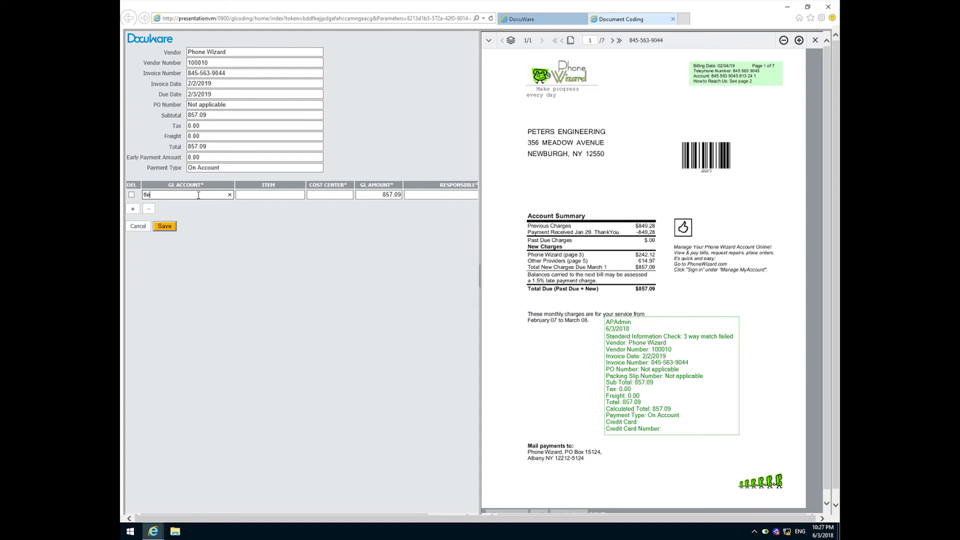
text(e)
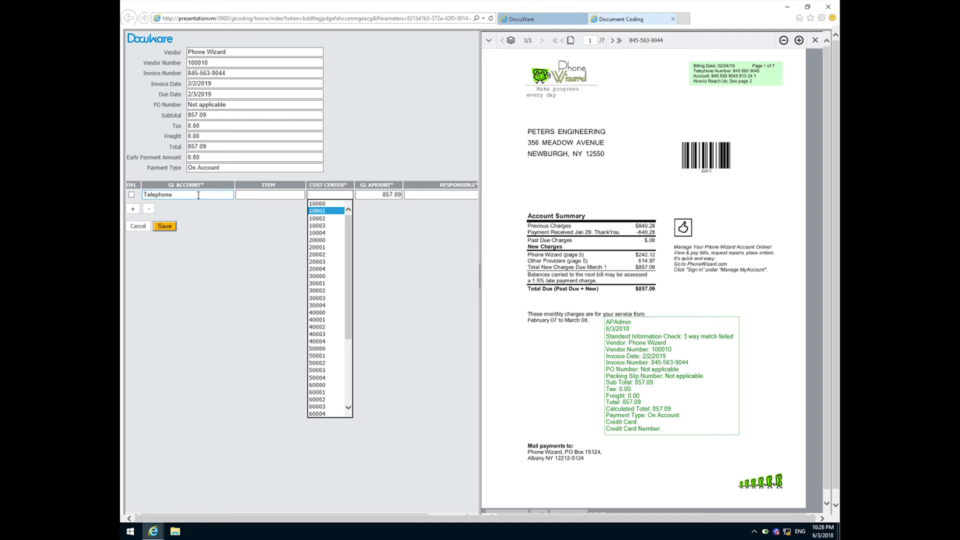
click(317, 211)
text(400)
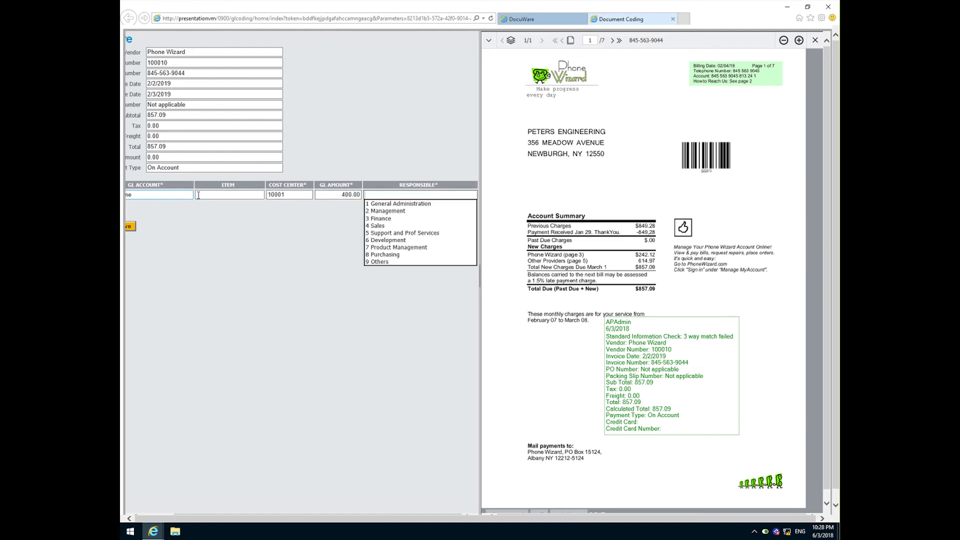
click(399, 203)
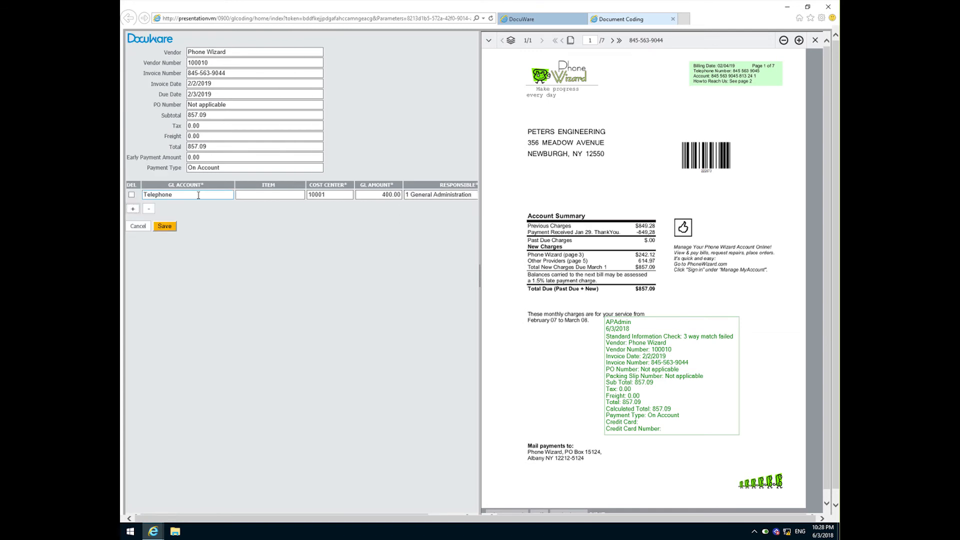
Add a second Telephone line for cost center 20001 and save the two-line GL coding
text(tele)
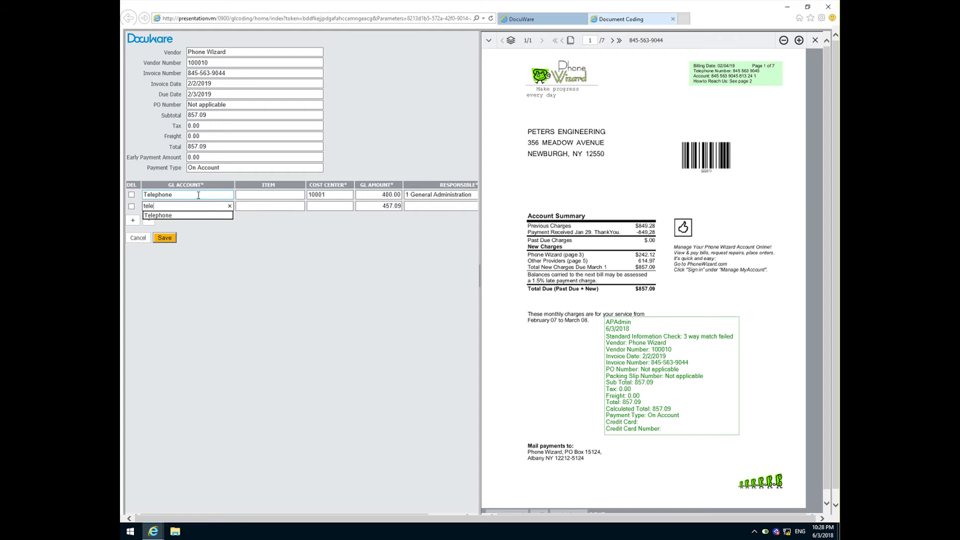
click(329, 206)
text(20001)
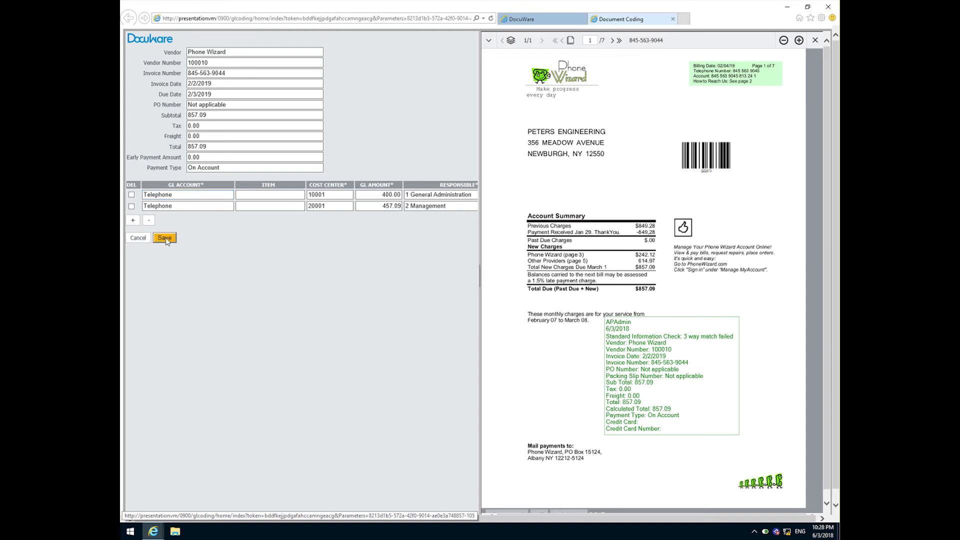
click(163, 238)
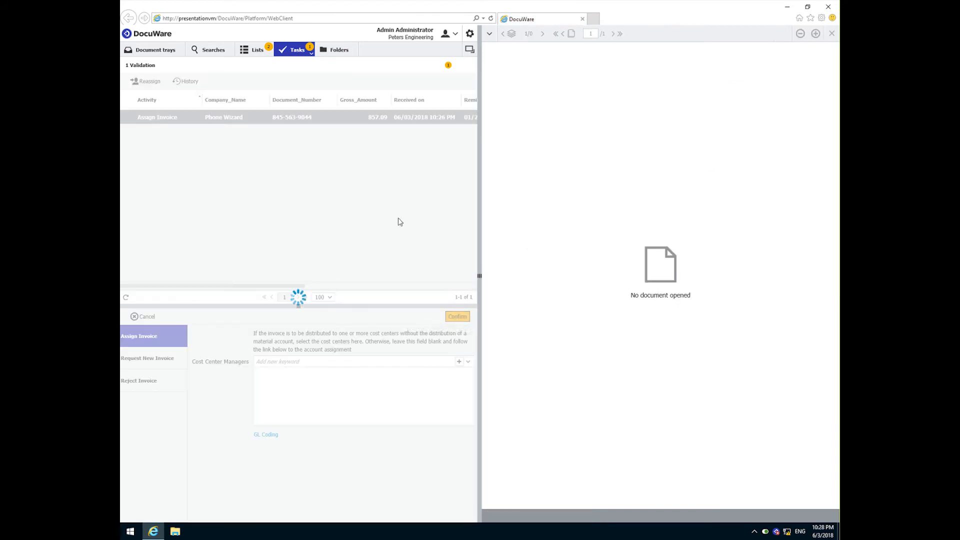
click(457, 316)
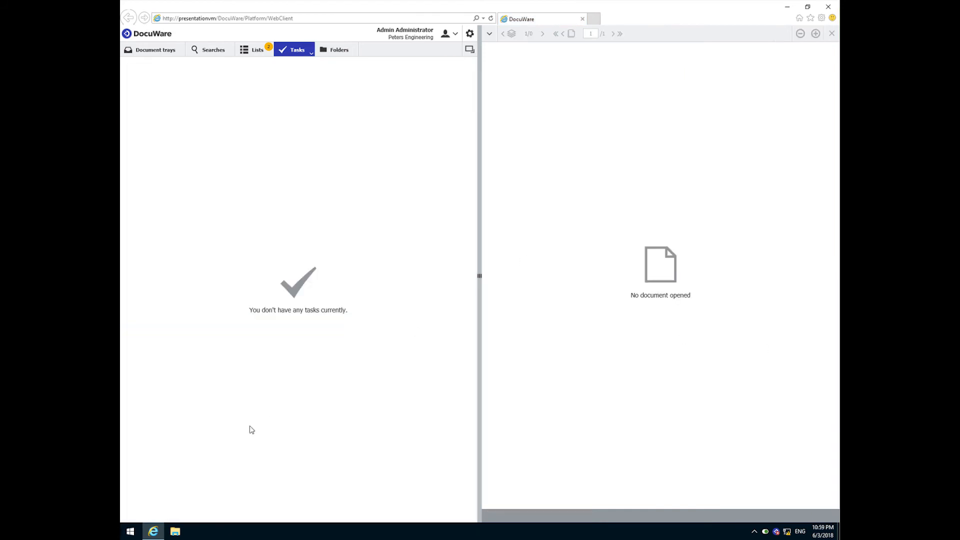
click(130, 531)
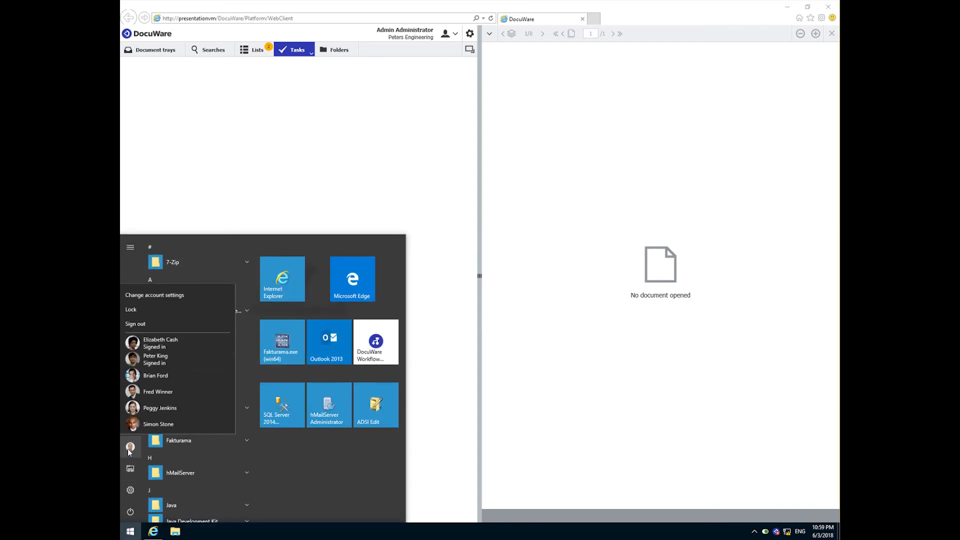
click(160, 343)
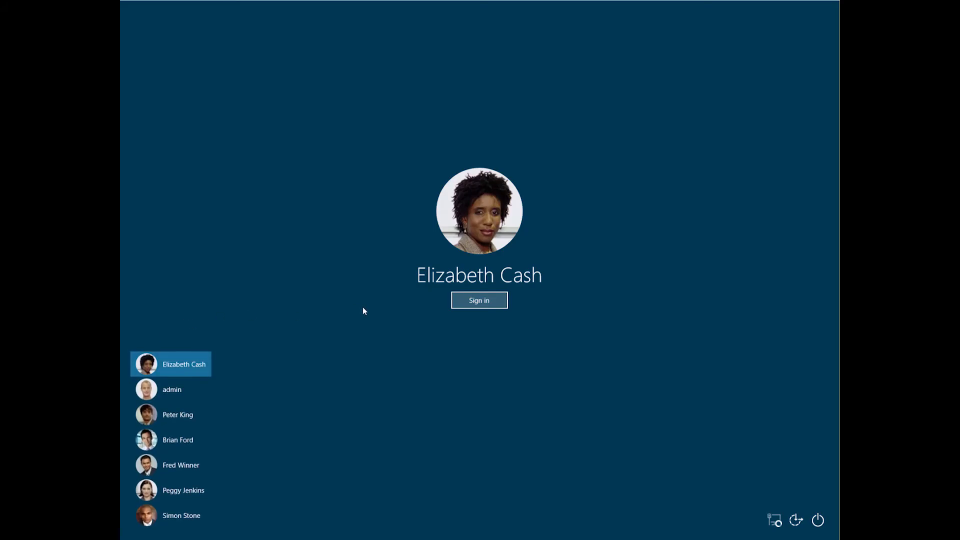
click(479, 300)
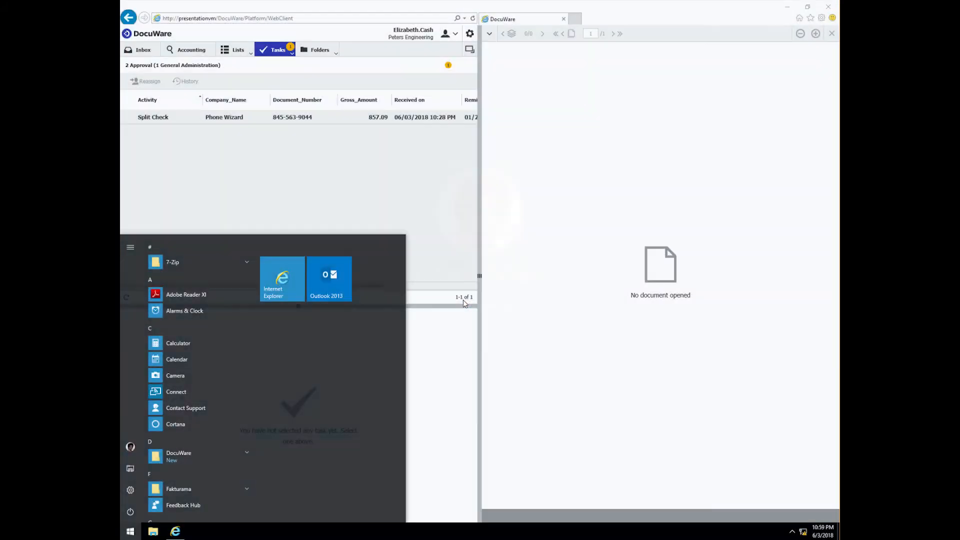
Accept the 400.00 General Administration share in the Phone Wizard Split Check task for cost center 10001
click(440, 254)
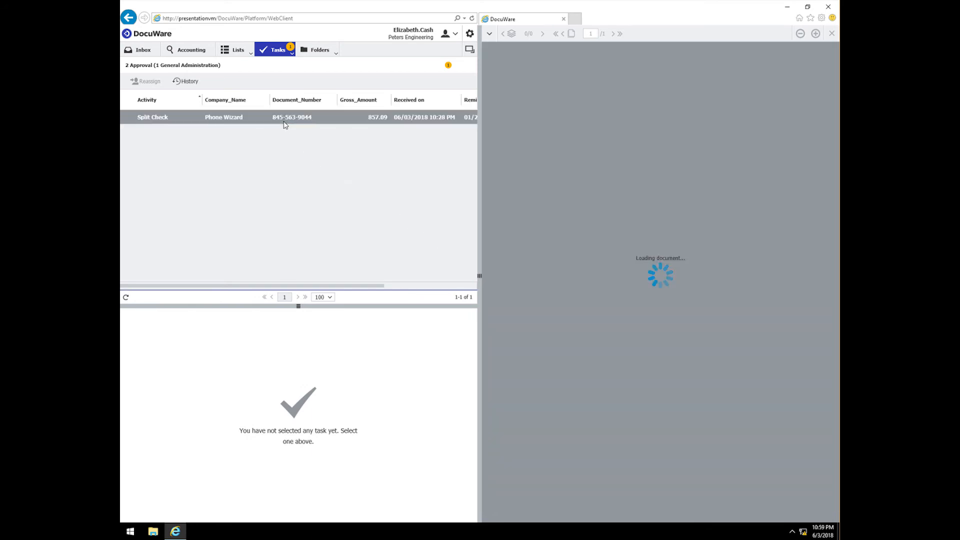
click(152, 117)
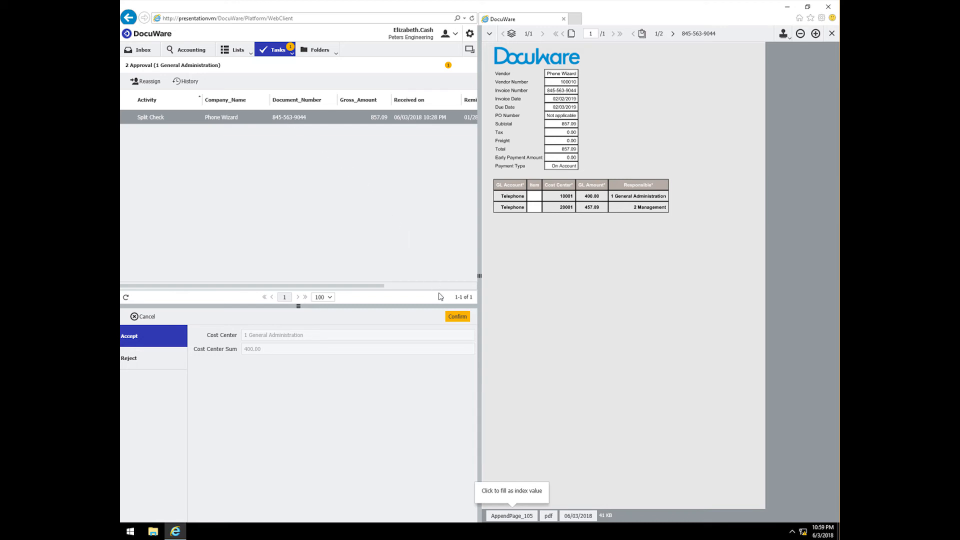
mouse_move(457, 317)
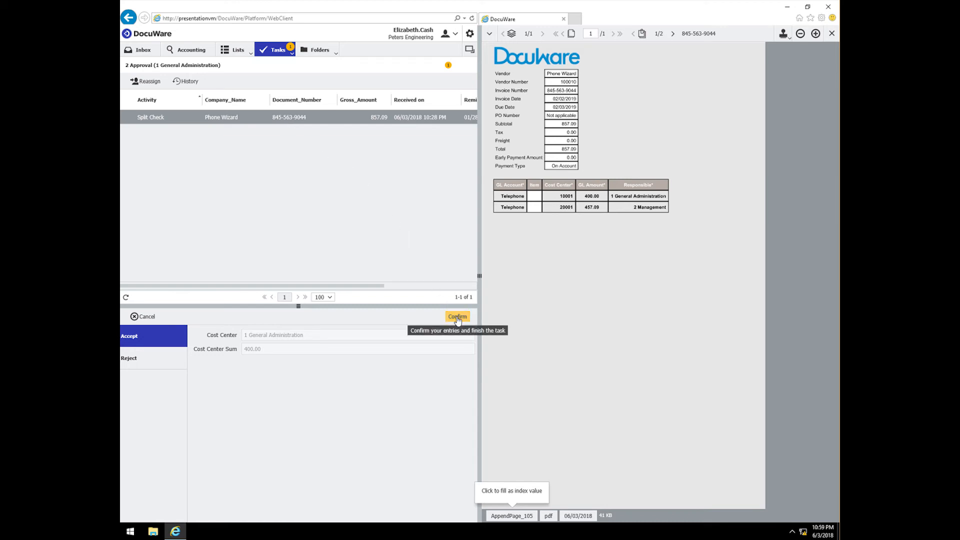
click(457, 317)
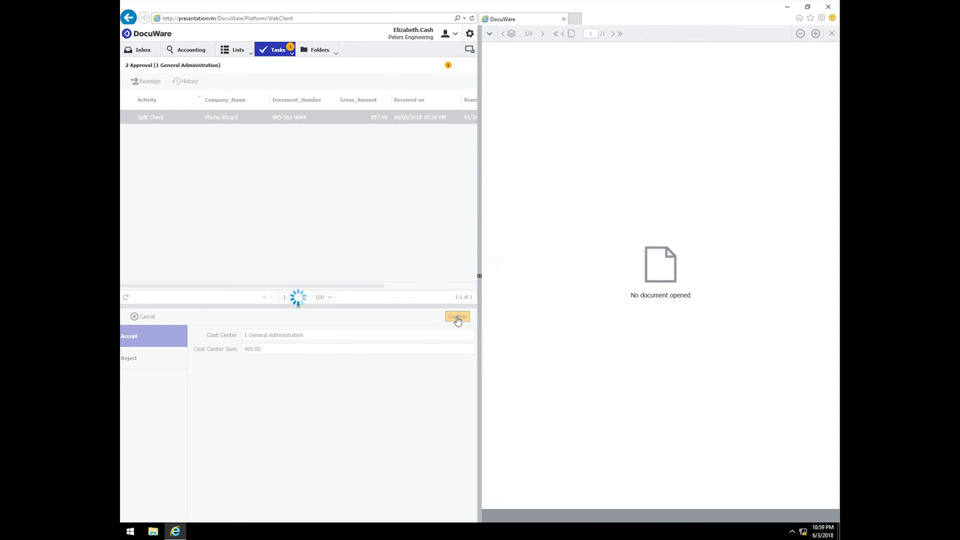
click(456, 317)
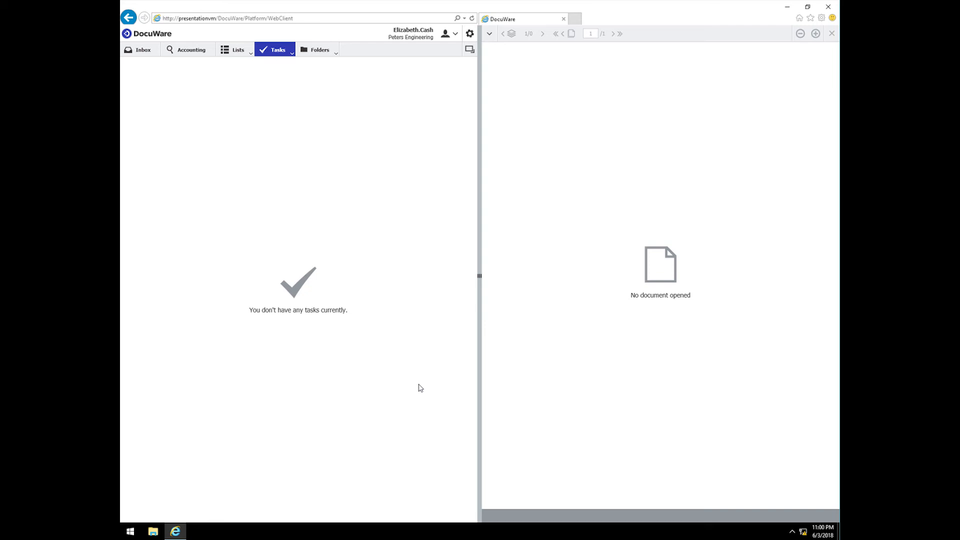
mouse_move(405, 389)
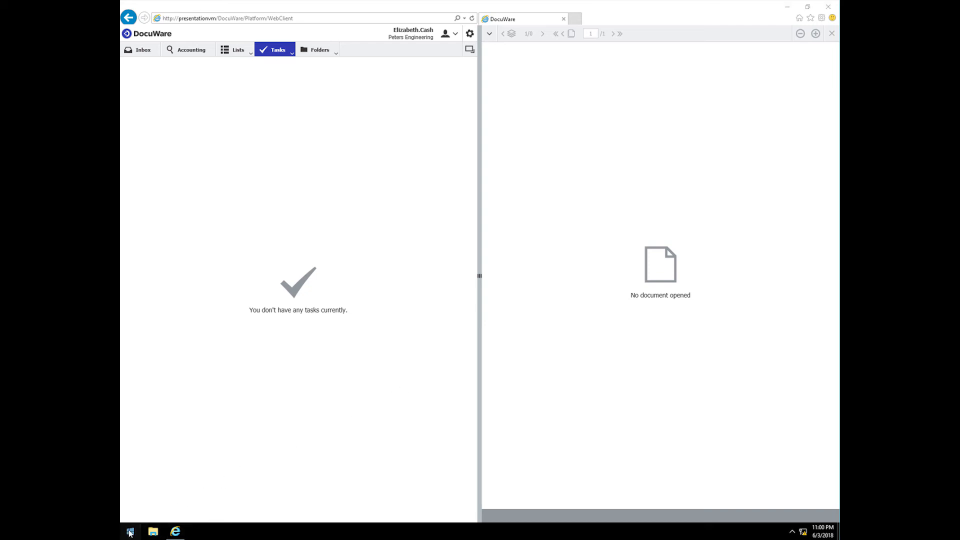
click(129, 531)
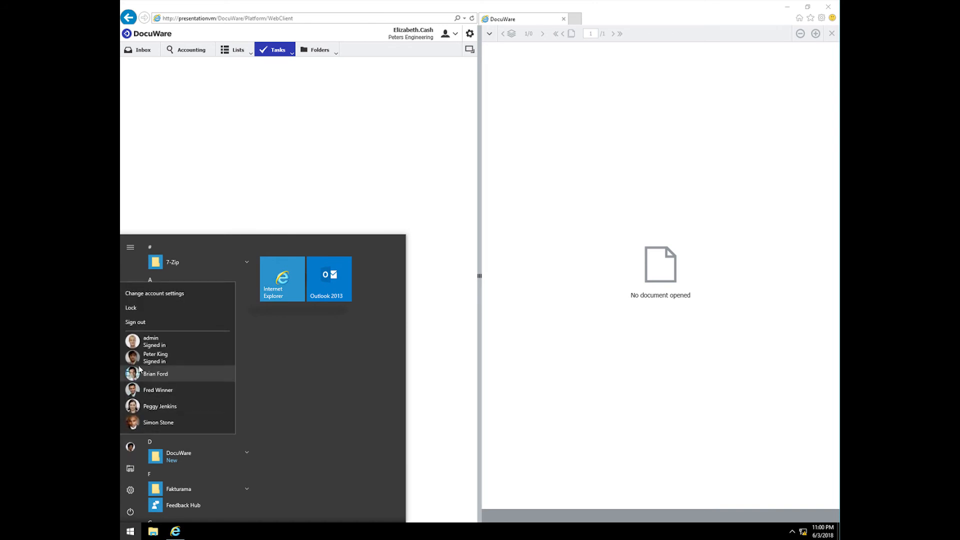
click(156, 357)
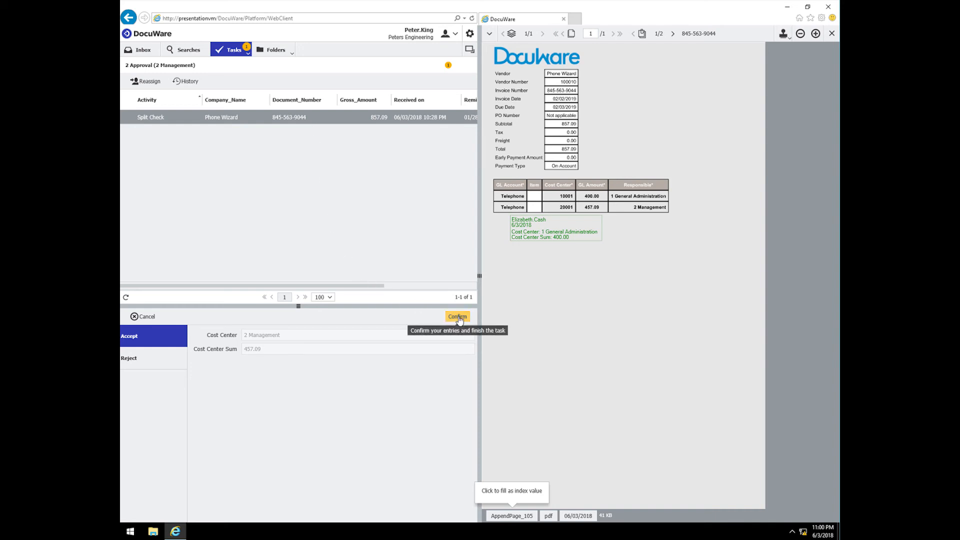
click(457, 317)
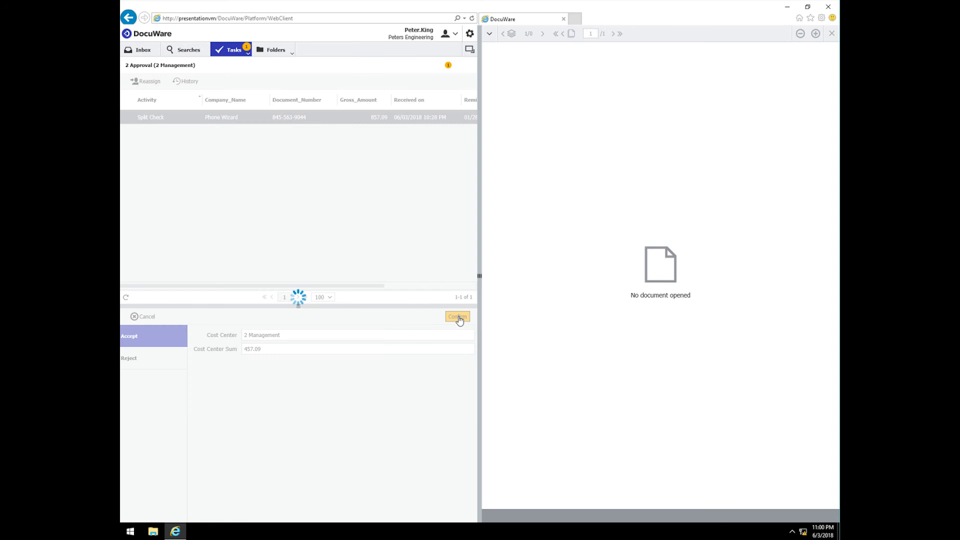
click(457, 318)
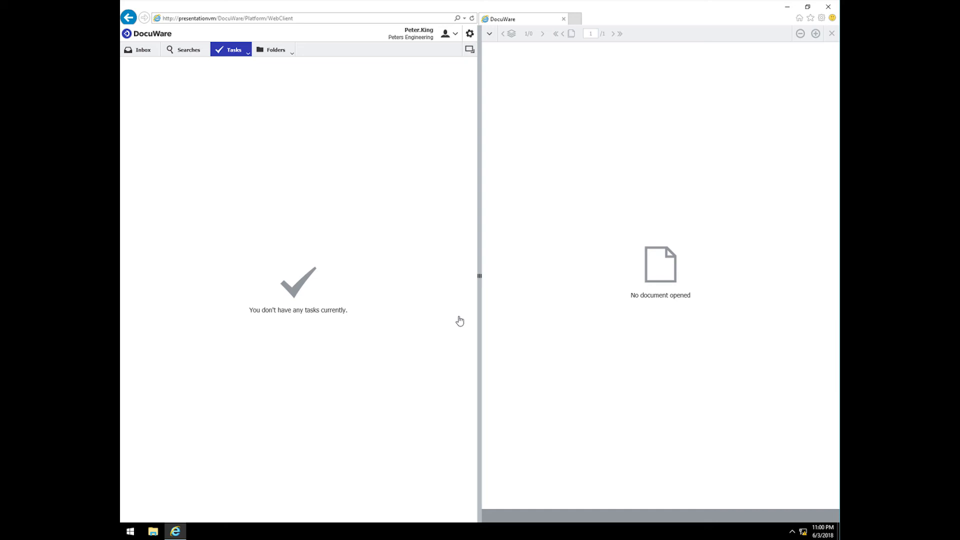
mouse_move(456, 321)
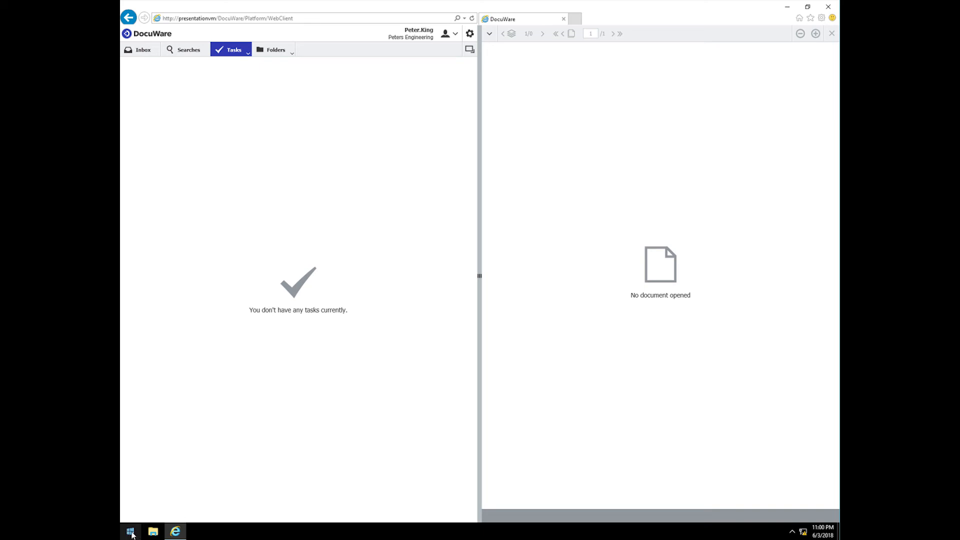
Sign in as the administrator and show My tasks
click(130, 530)
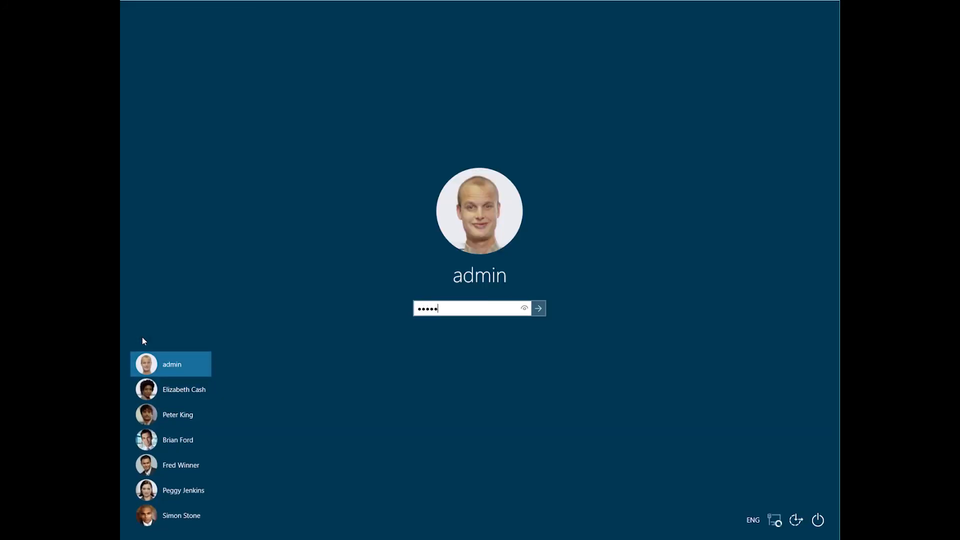
click(538, 308)
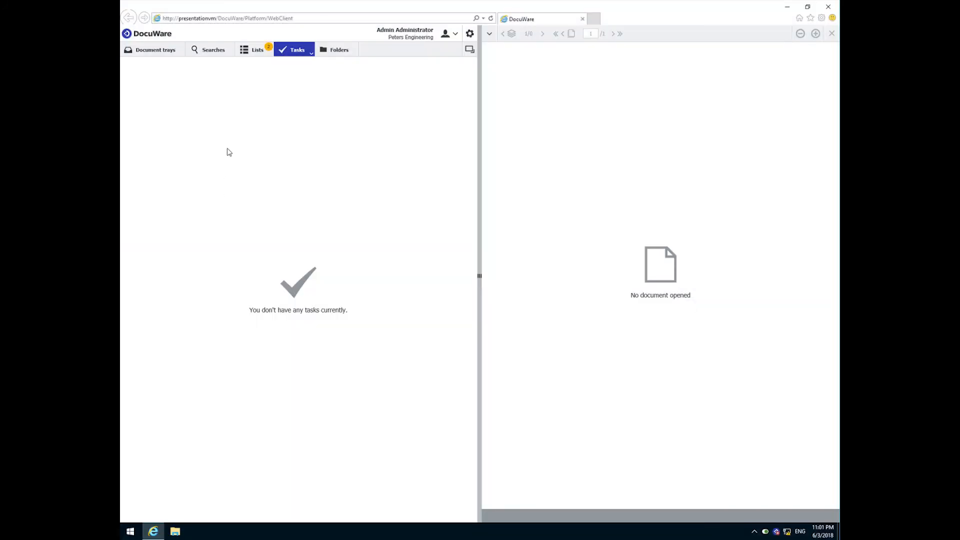
click(297, 50)
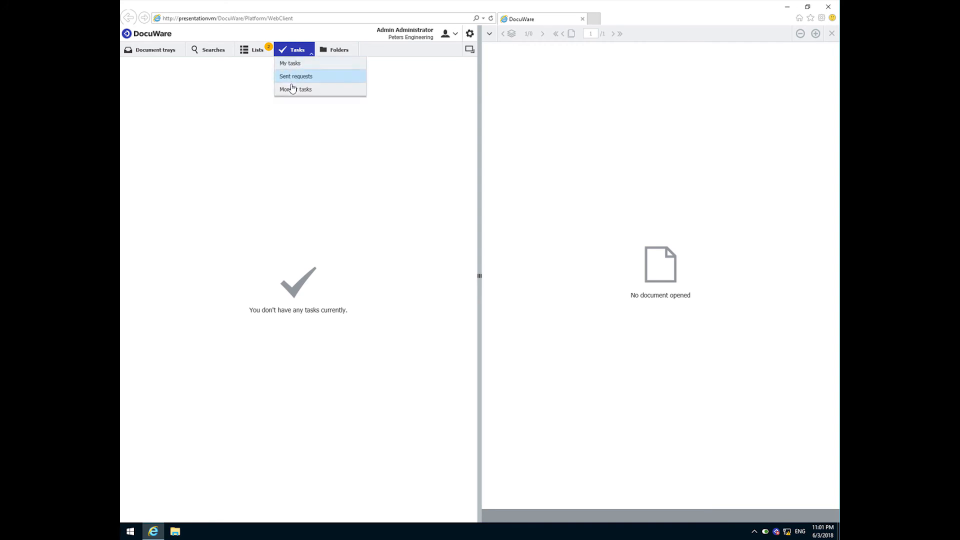
click(290, 63)
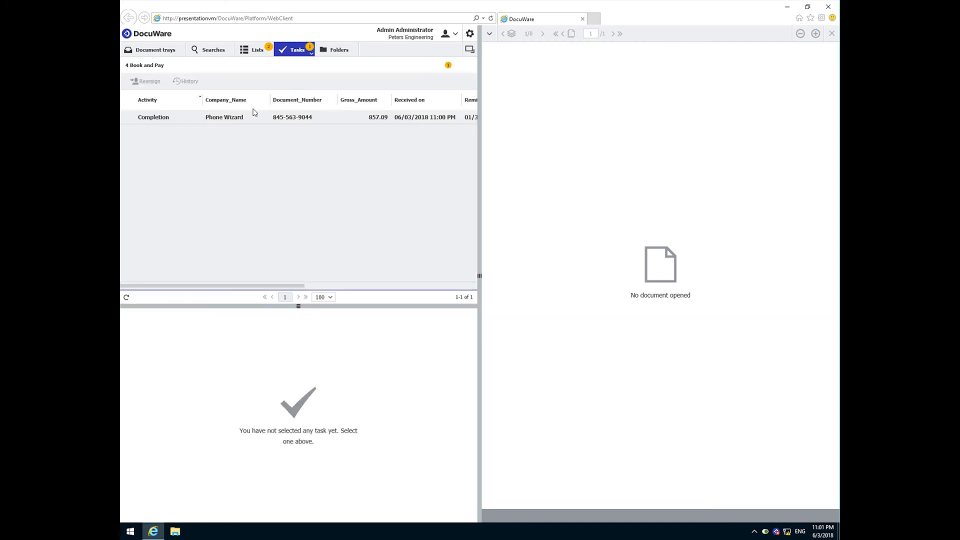
Confirm Create Booking Record on the Phone Wizard Completion task
click(223, 117)
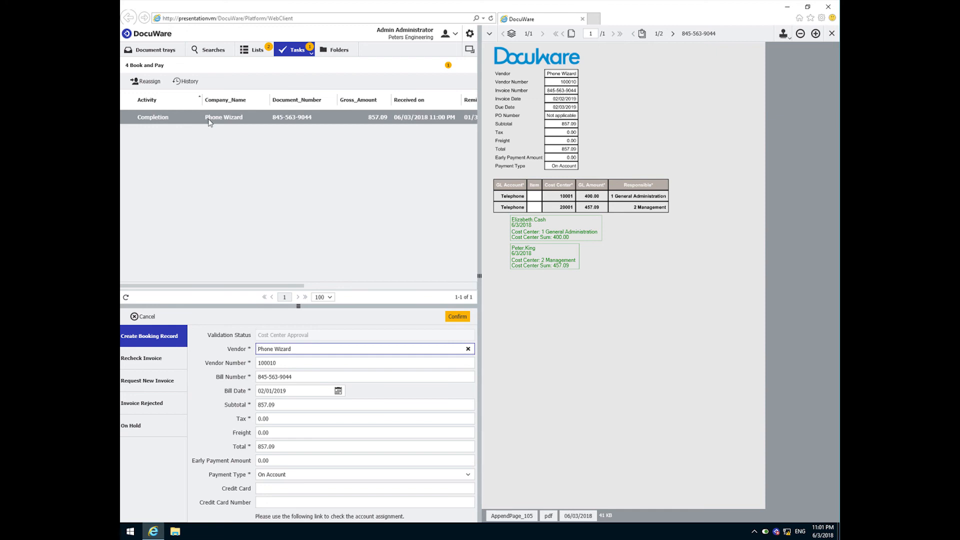
mouse_move(457, 317)
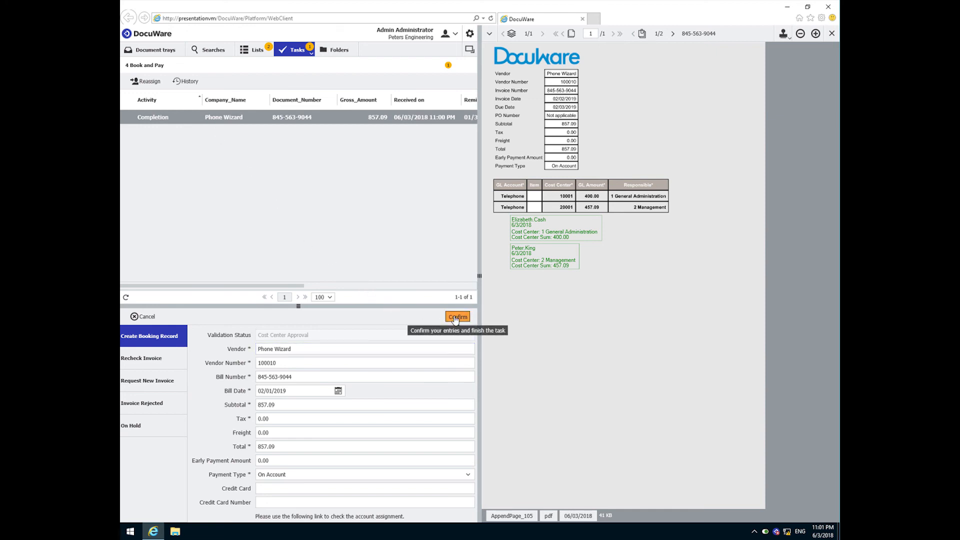
click(457, 317)
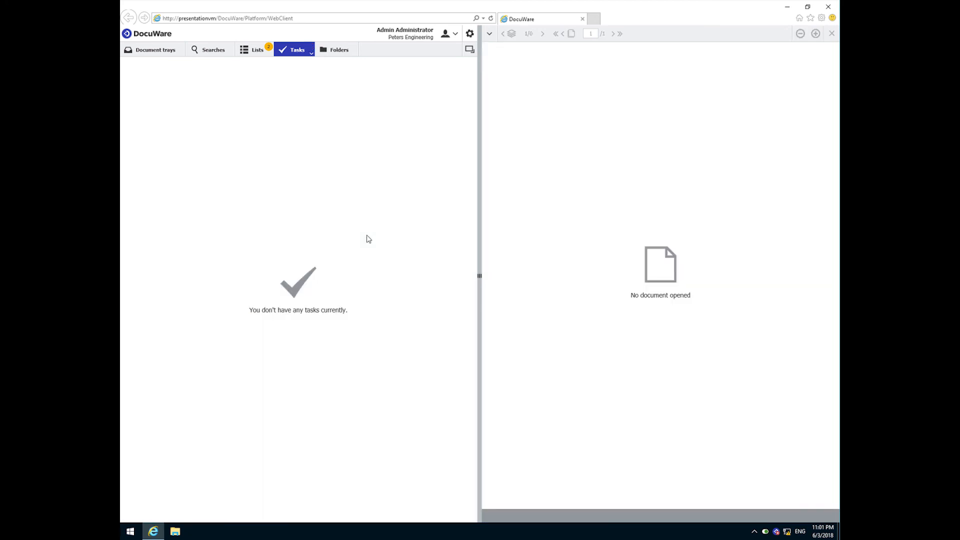
mouse_move(343, 191)
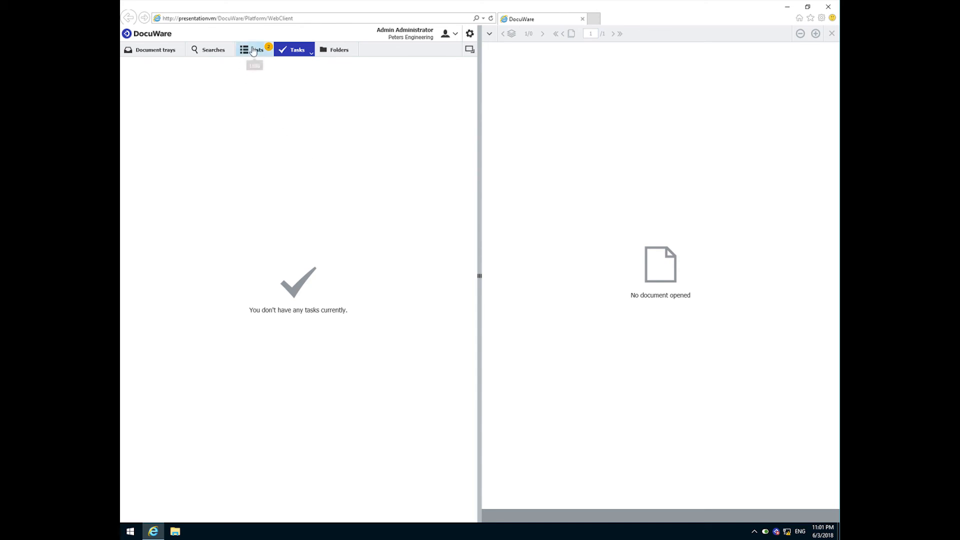
View the Booking Records export with both Phone Wizard Telephone lines, then return to Accounts Payable
click(254, 50)
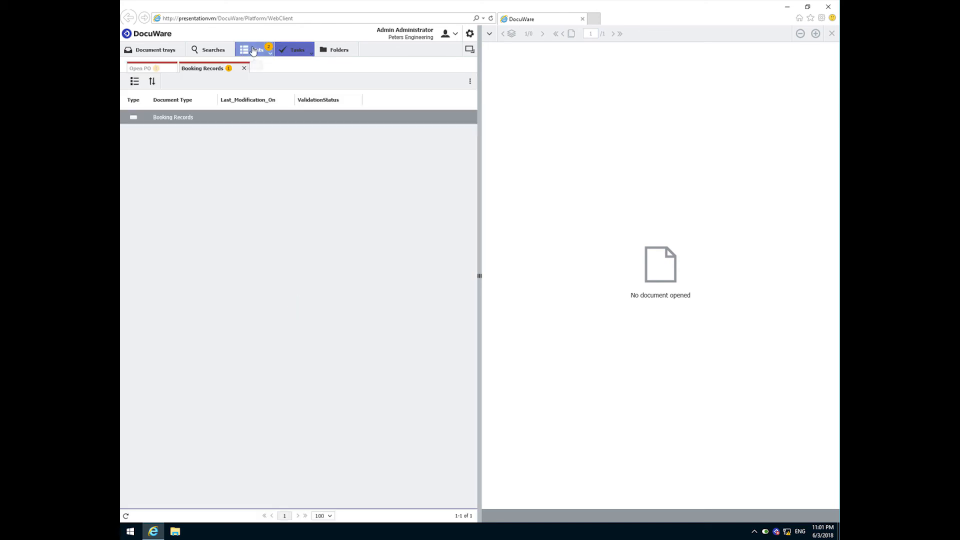
click(255, 50)
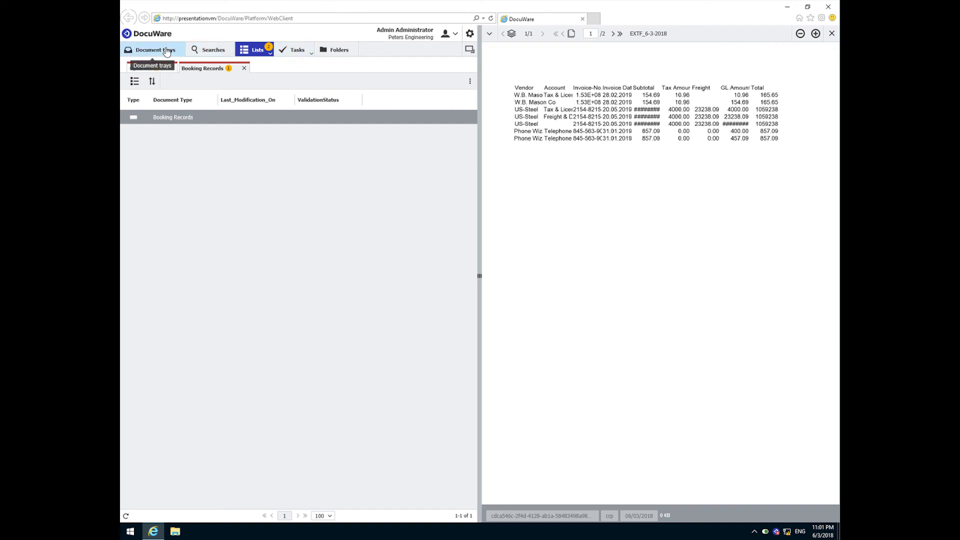
click(154, 50)
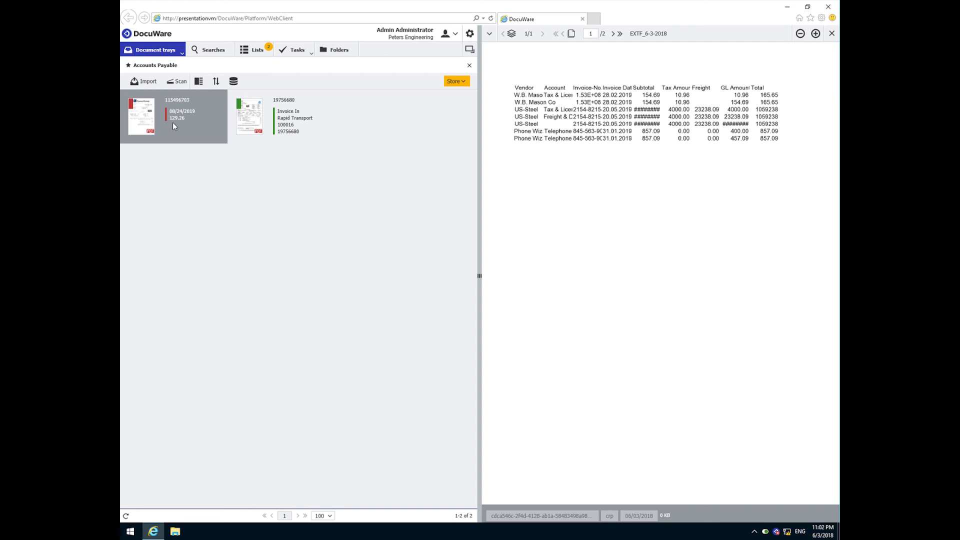
mouse_move(214, 50)
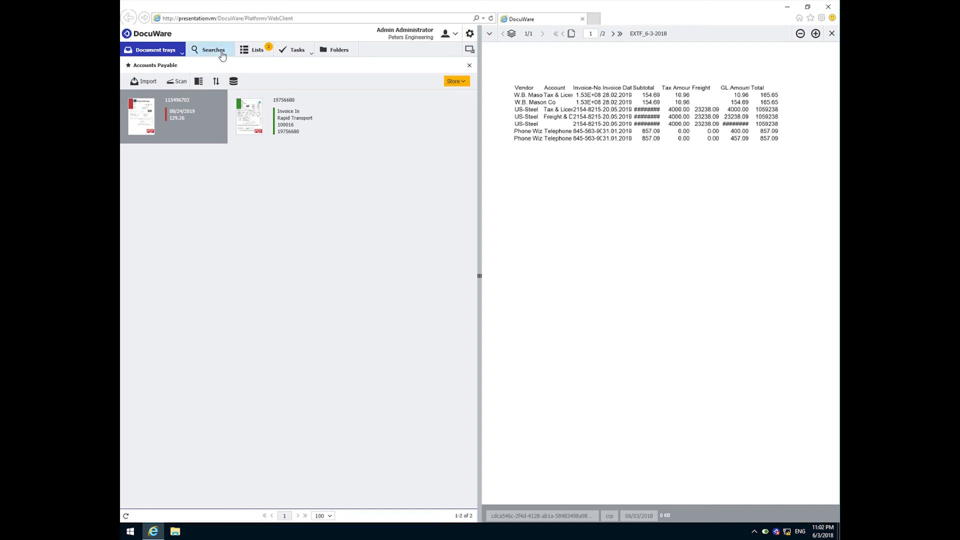
Run the Accounting - Invoice Approval search with empty fields, returning Phone Wizard, US-Steel and W.B. Mason
click(213, 50)
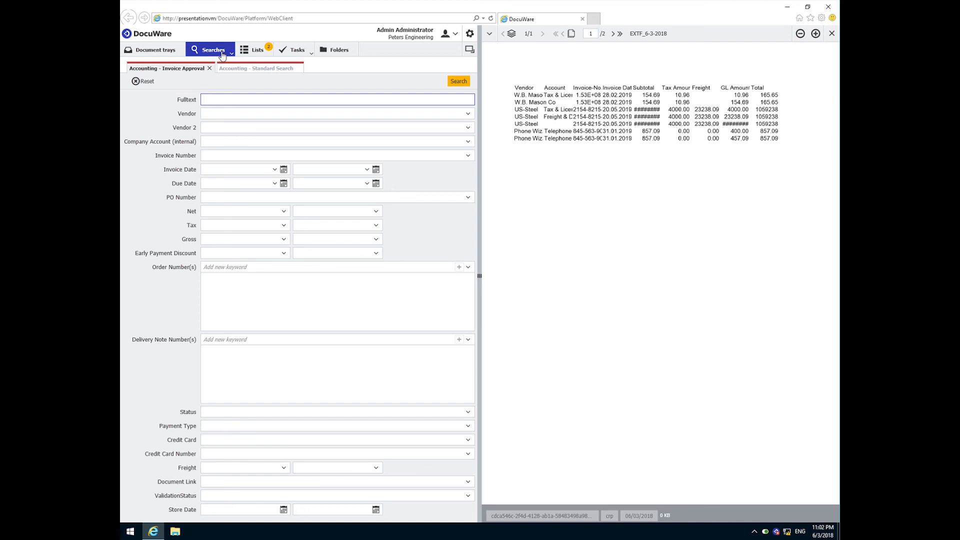
click(337, 99)
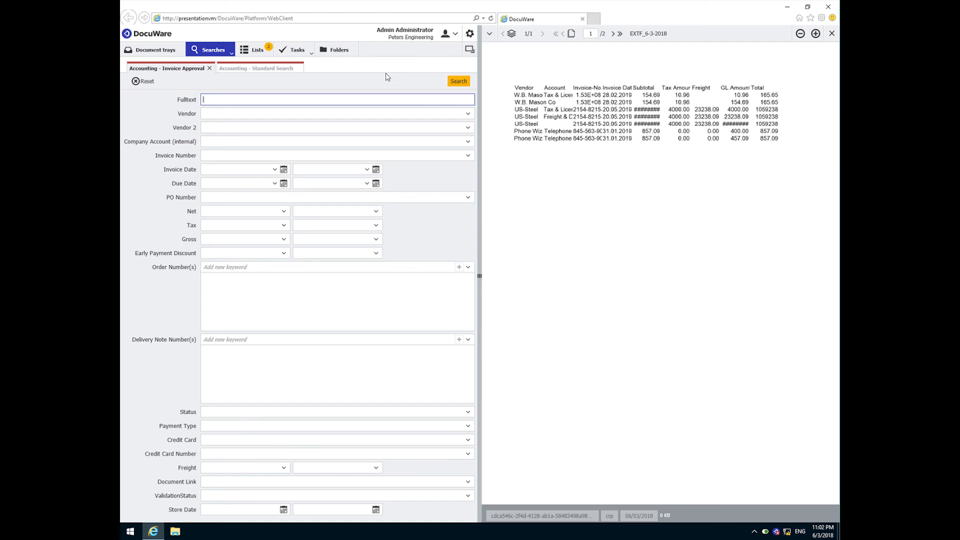
click(458, 81)
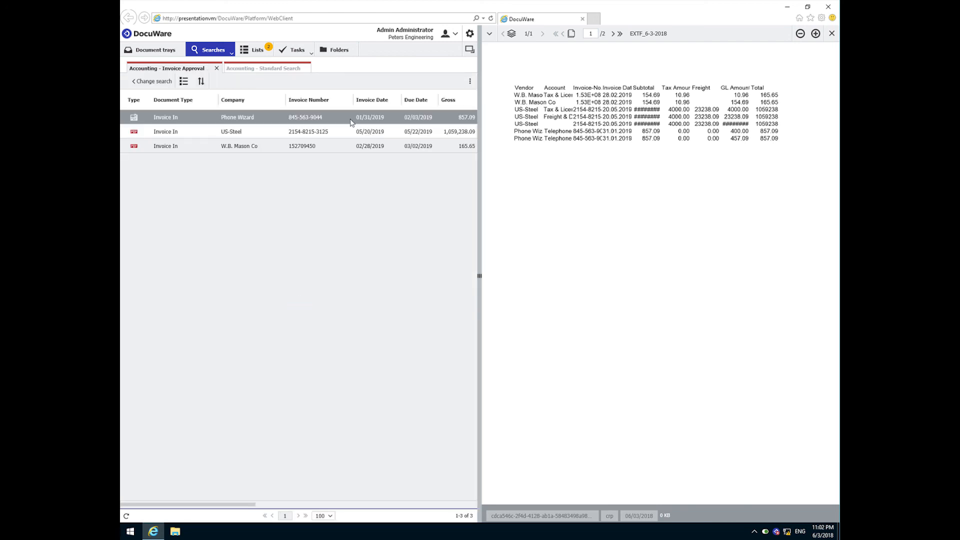
mouse_move(257, 116)
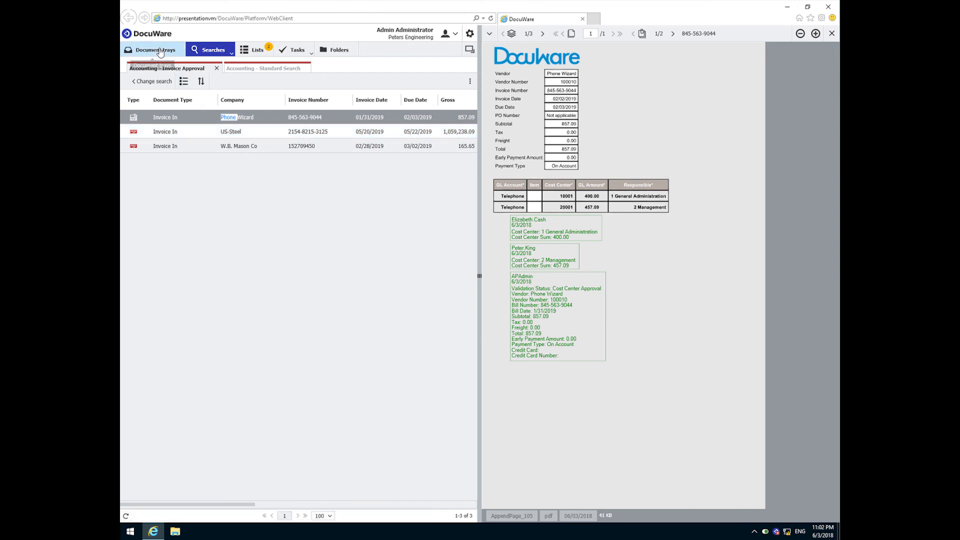
Return to the Accounts Payable tray with the stamped Phone Wizard invoice displayed
click(153, 50)
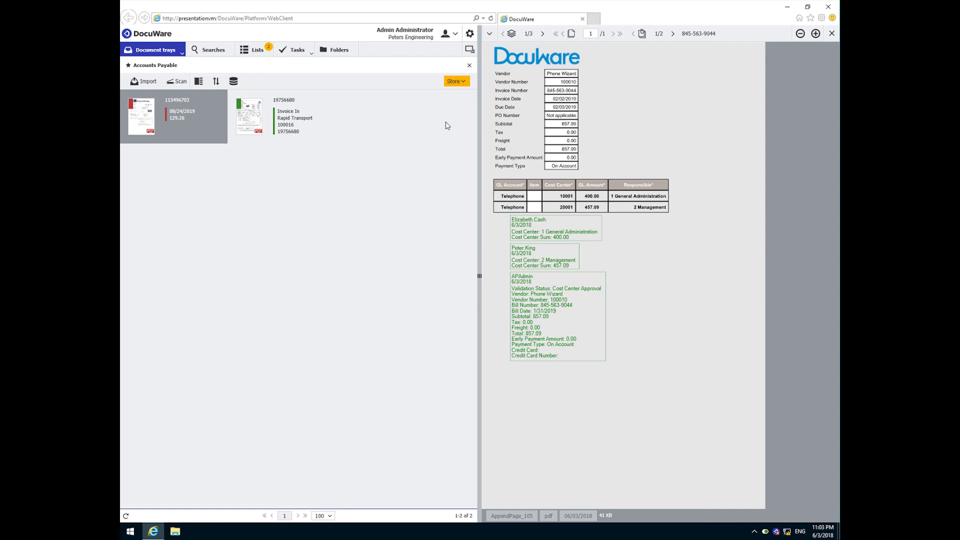
mouse_move(455, 173)
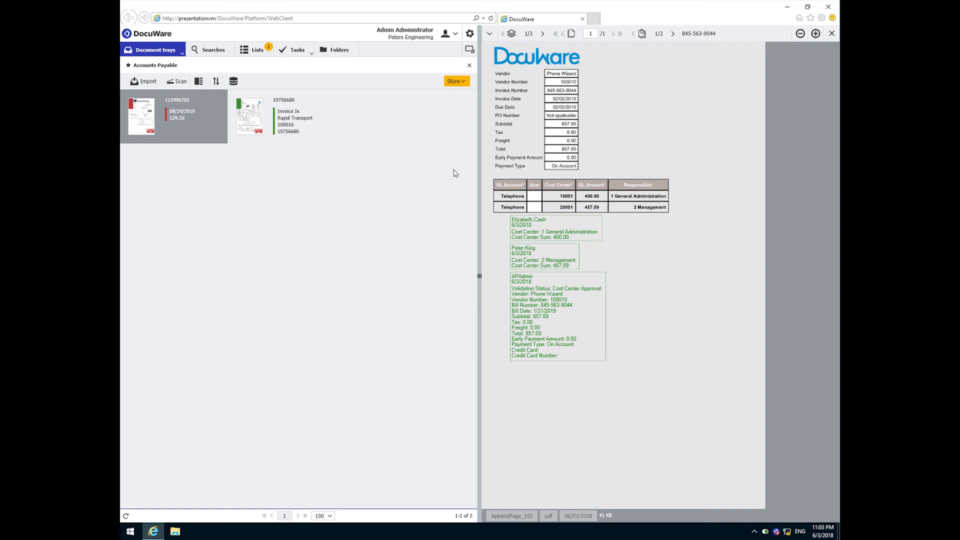